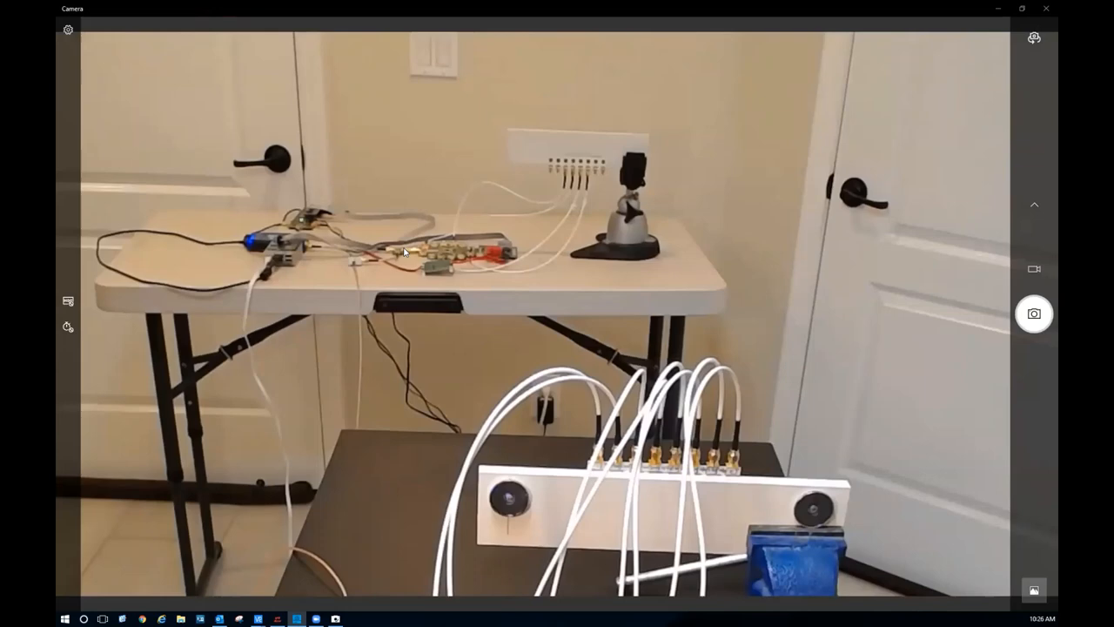
mouse_move(369, 288)
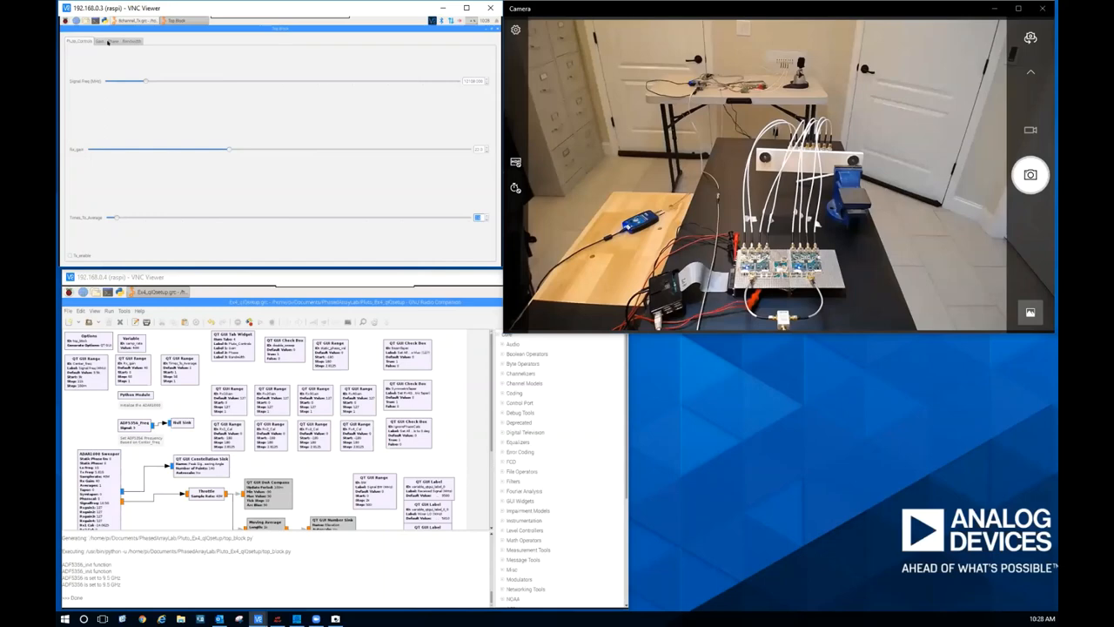
- Show the transmitter GUI's Phase tab with its per-channel phase calibration sliders
left_click(109, 41)
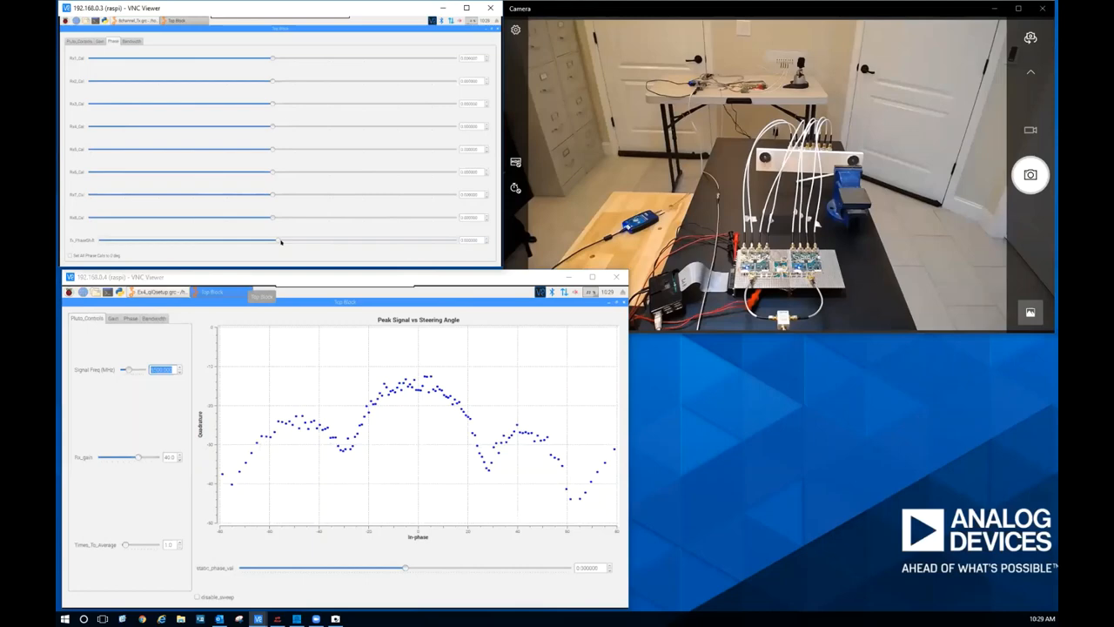
- Sweep Tx_PhaseDeg positive, then slightly negative, then settle near broadside
left_click_drag(280, 239, 363, 240)
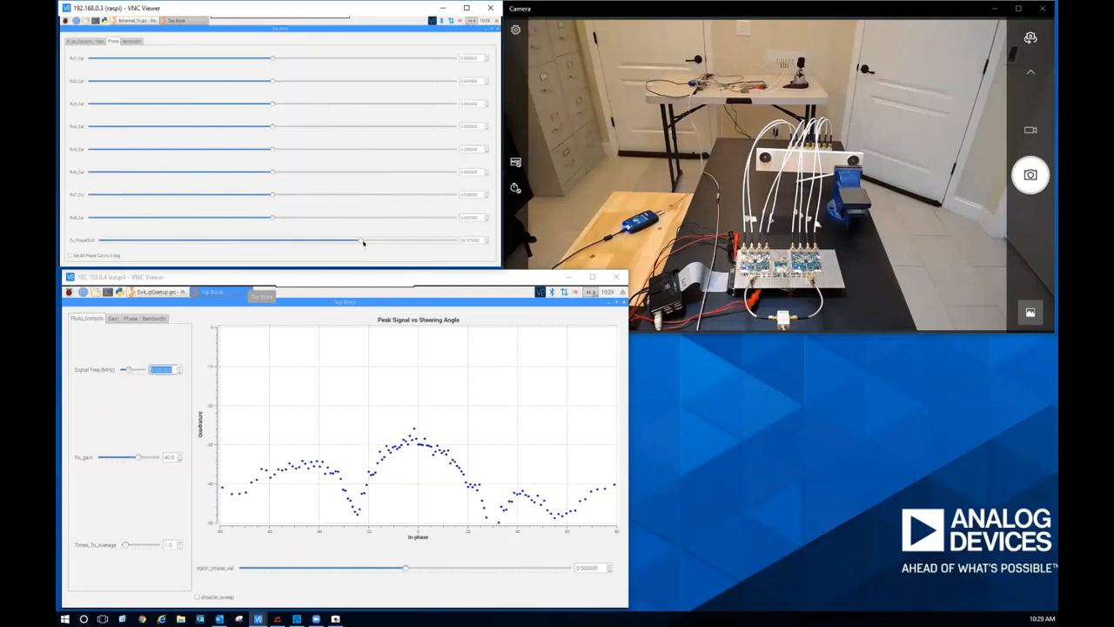
left_click_drag(361, 240, 316, 239)
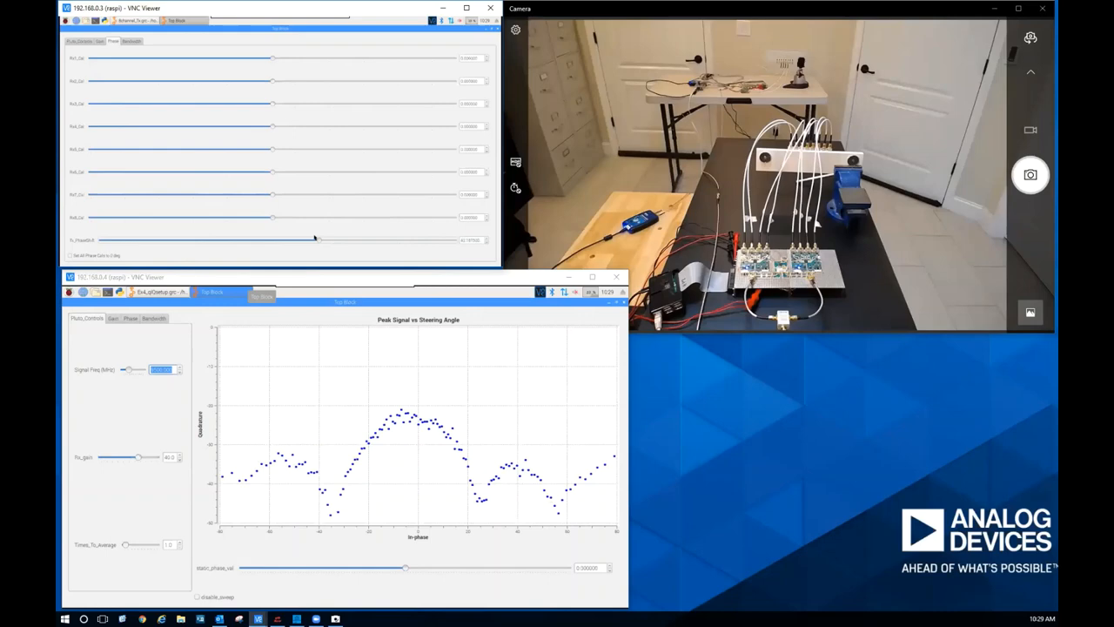
left_click_drag(315, 240, 263, 240)
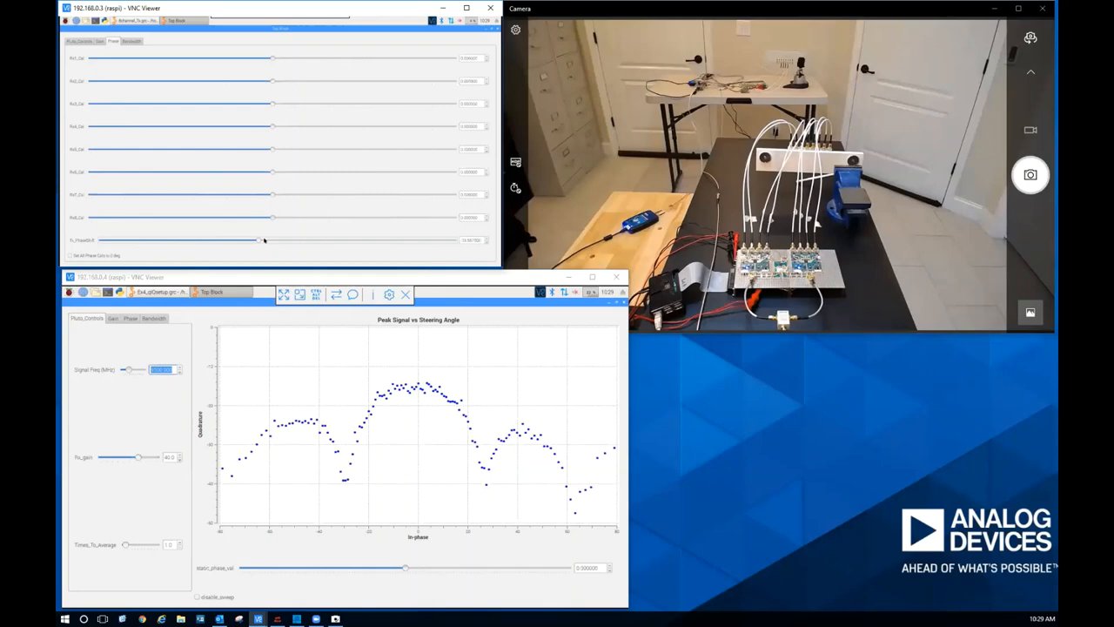
left_click_drag(263, 239, 277, 239)
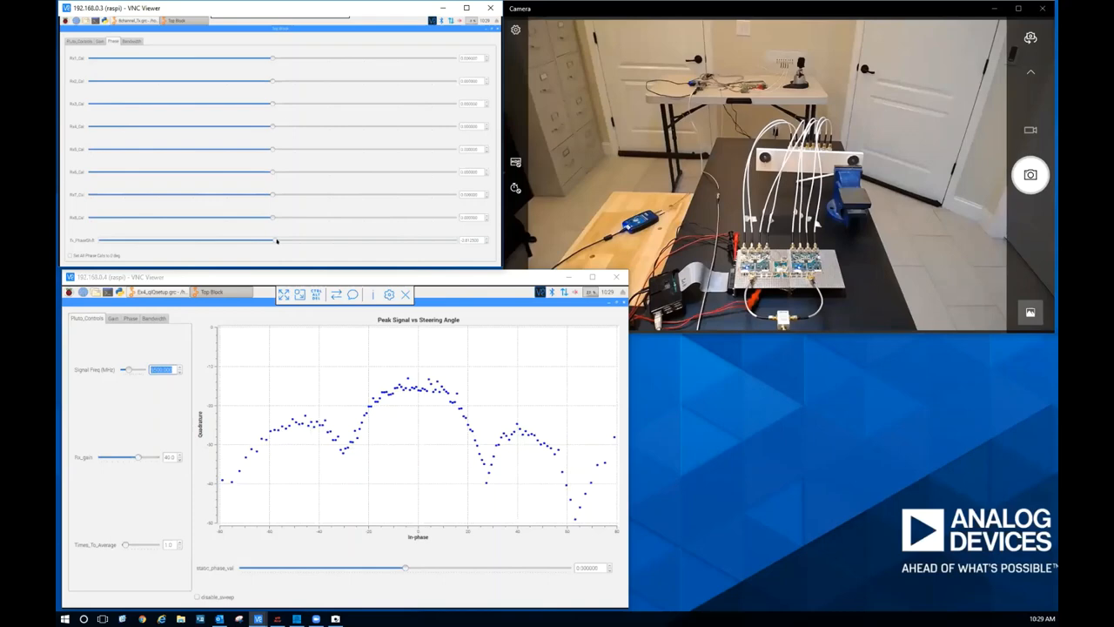
left_click_drag(277, 239, 261, 240)
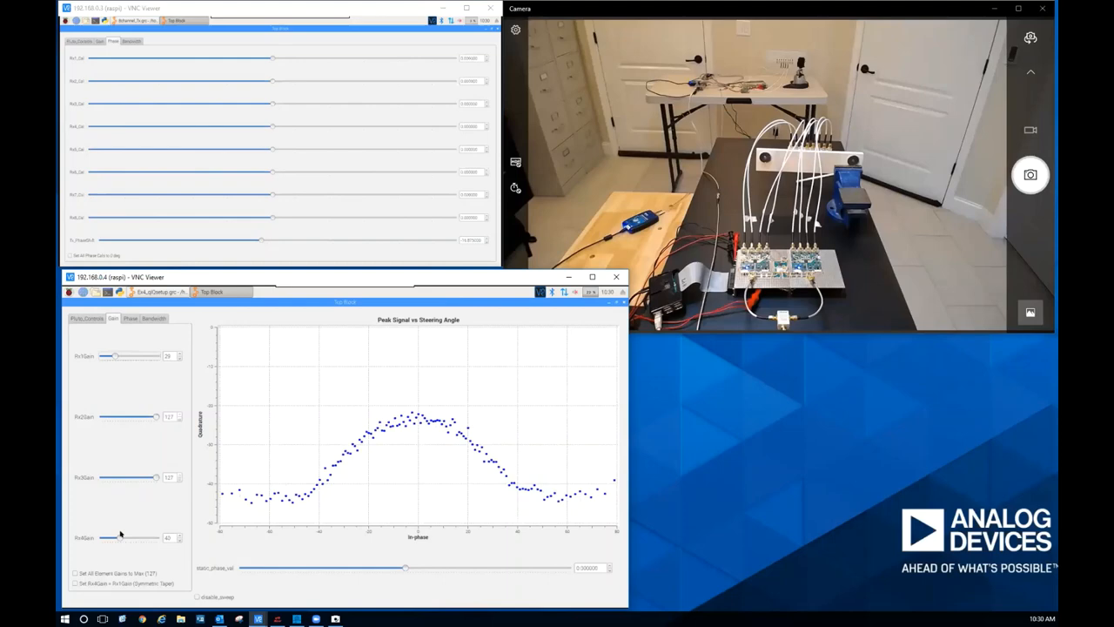
- Retune Rx4Gain and Rx1Gain into a symmetric taper on the outer receive elements
left_click_drag(111, 538, 125, 537)
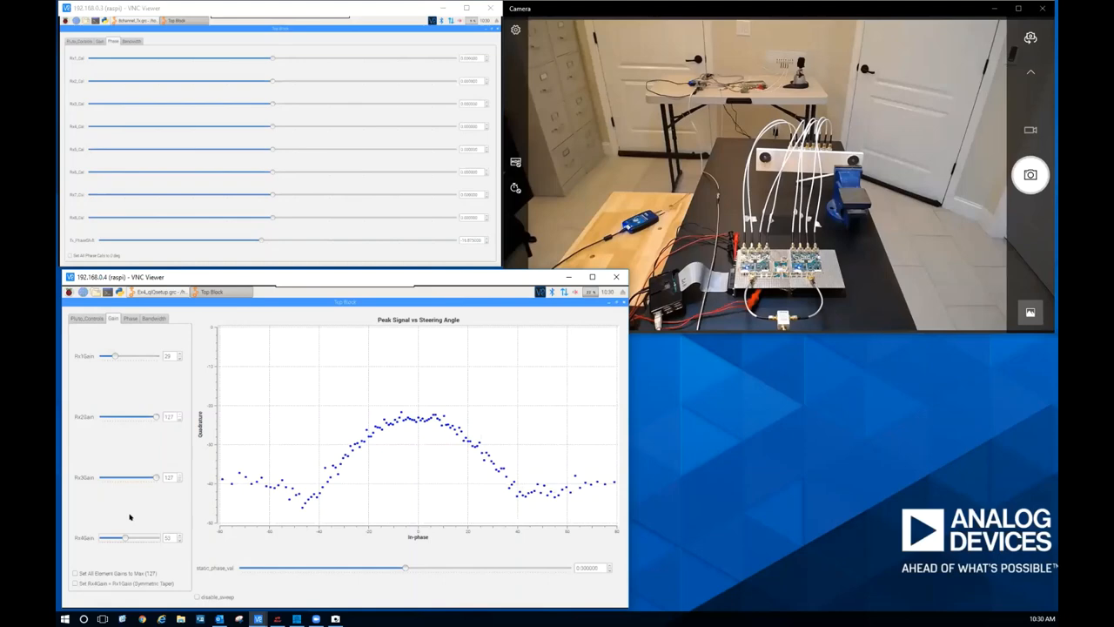
left_click_drag(110, 356, 123, 356)
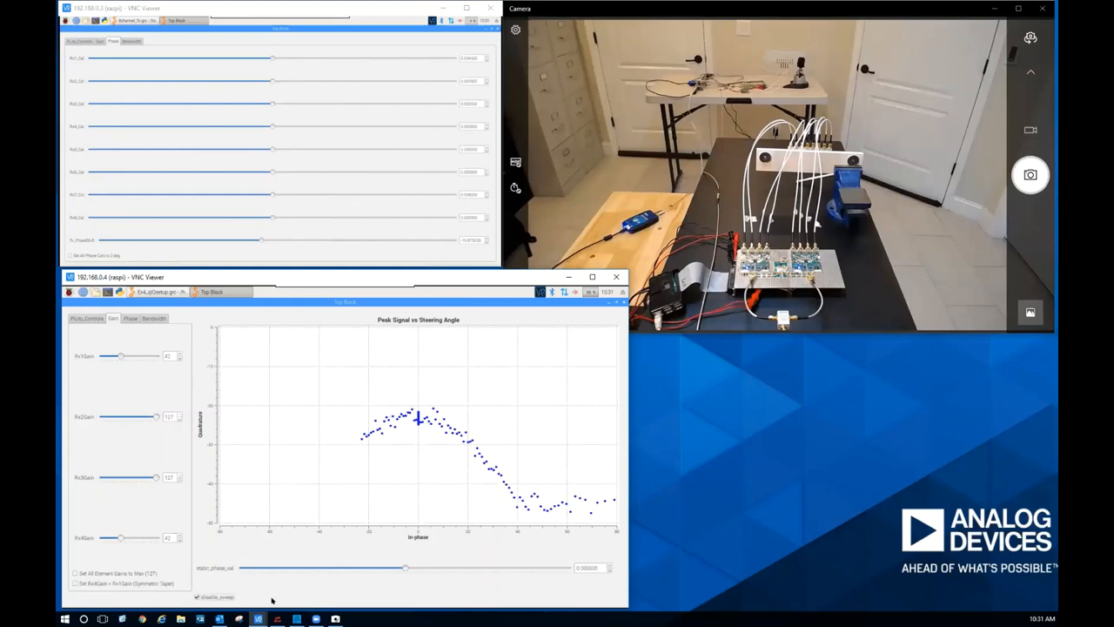
- Steer the receiver to large positive, small positive, large negative, then near-broadside angles
left_click_drag(407, 568, 498, 567)
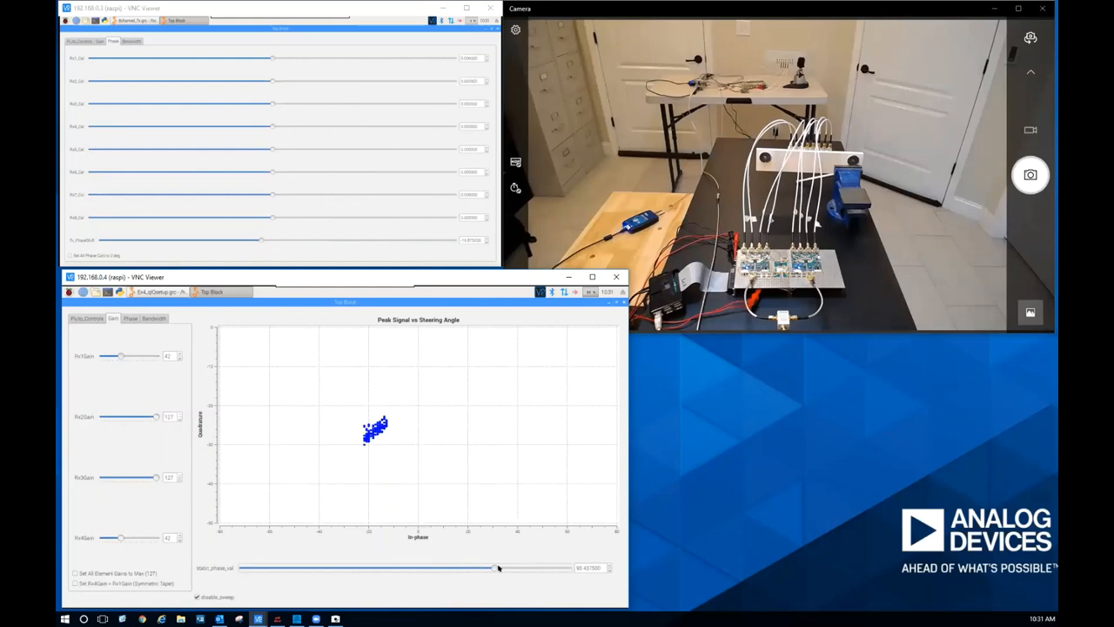
left_click_drag(499, 568, 421, 567)
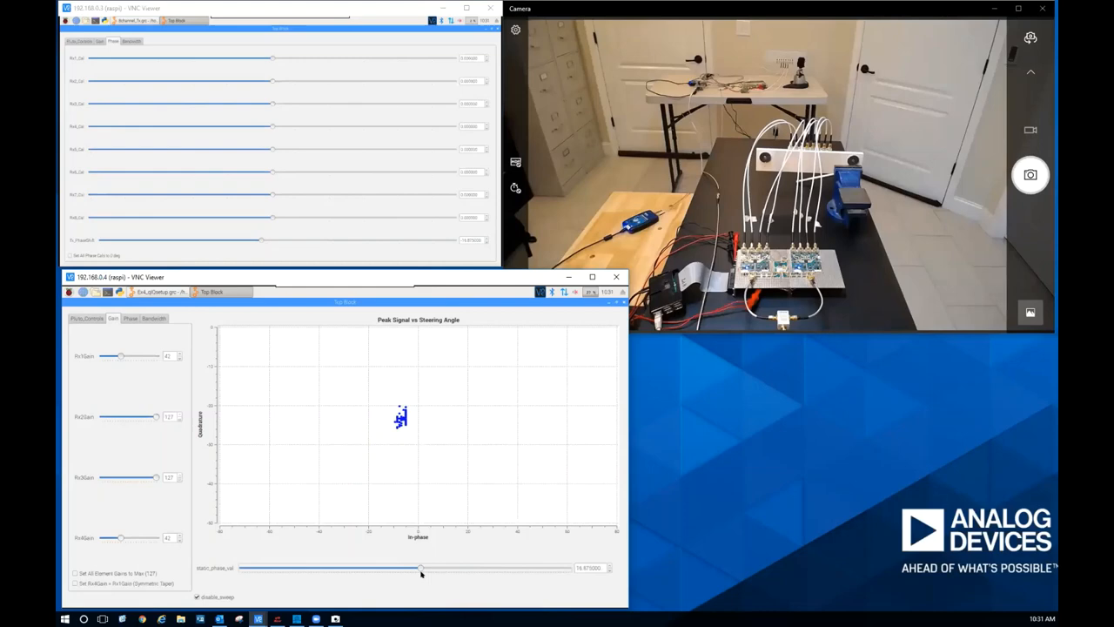
left_click_drag(422, 567, 264, 567)
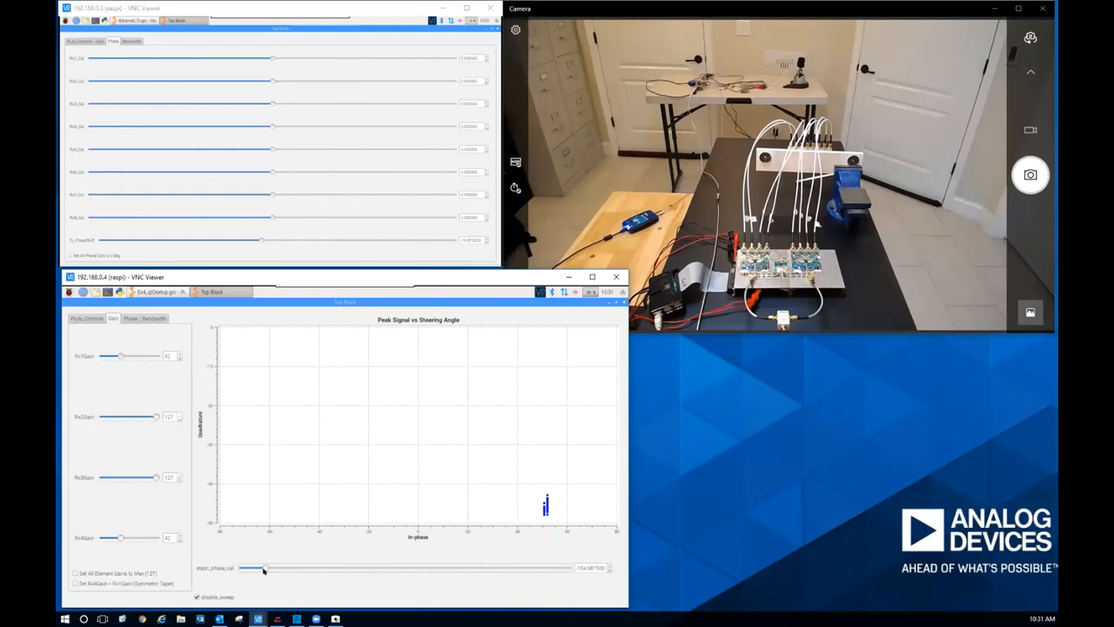
left_click_drag(263, 567, 402, 568)
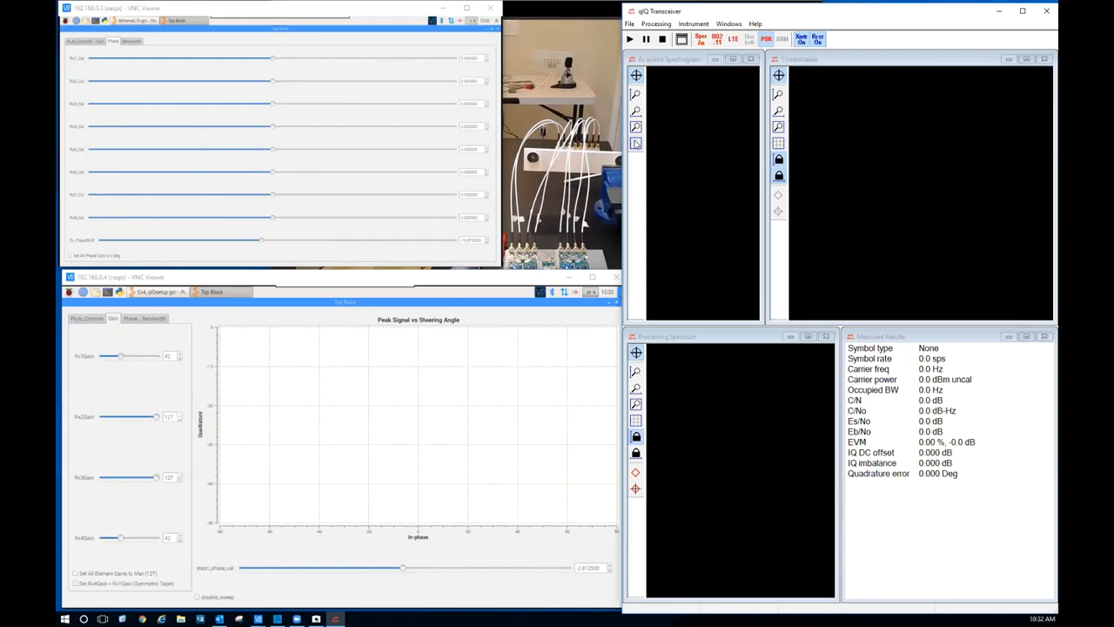
- Check qIQ Transceiver's instrument connection settings, then close them
left_click(690, 22)
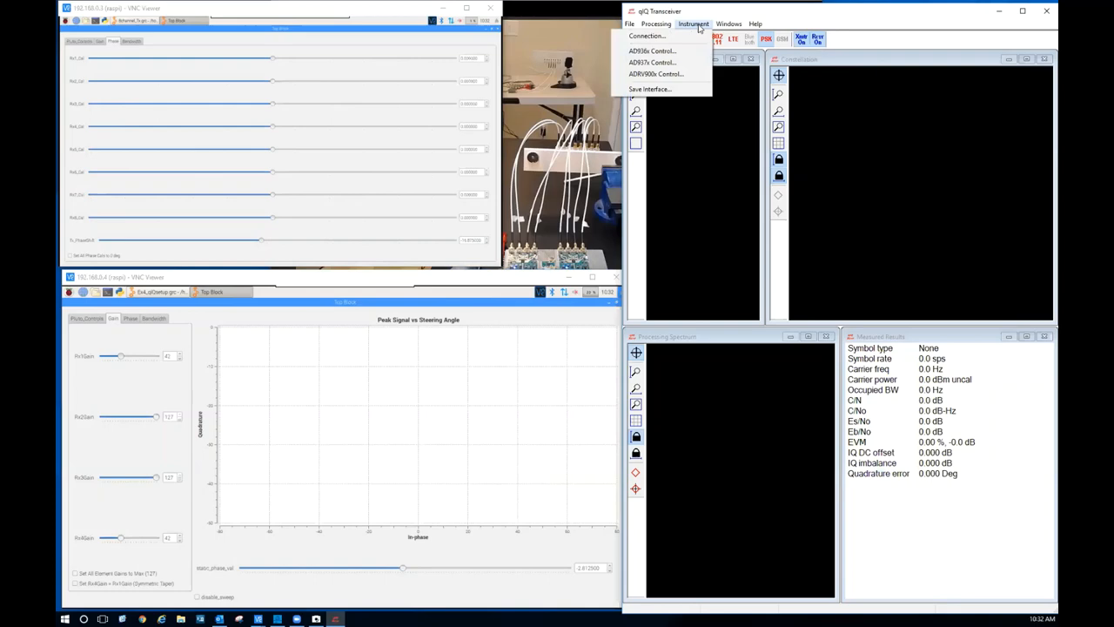
left_click(643, 36)
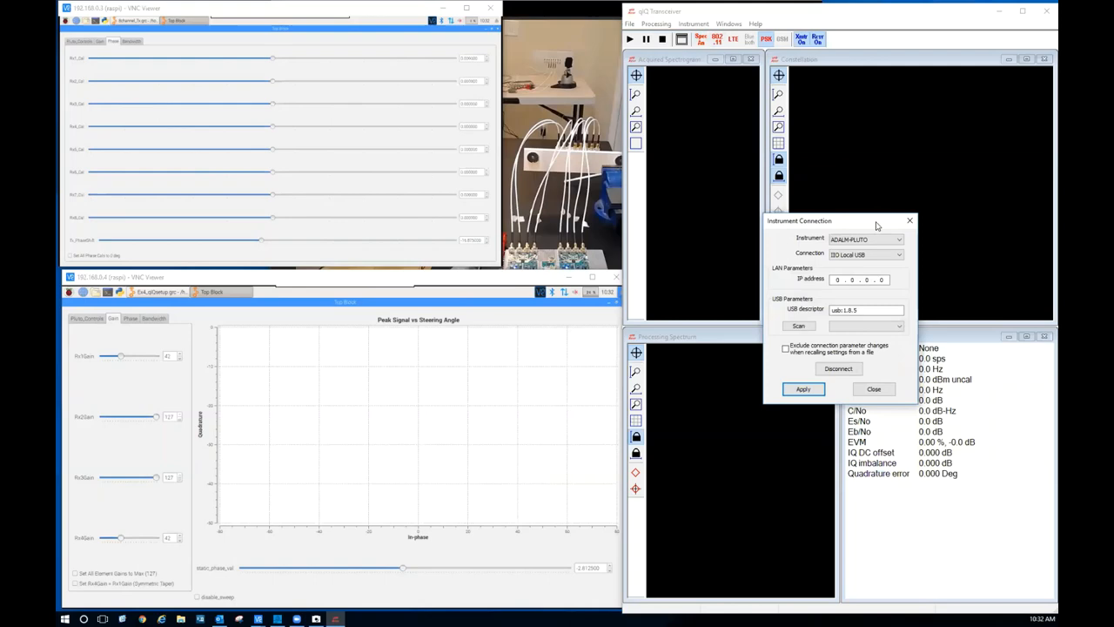
left_click(629, 24)
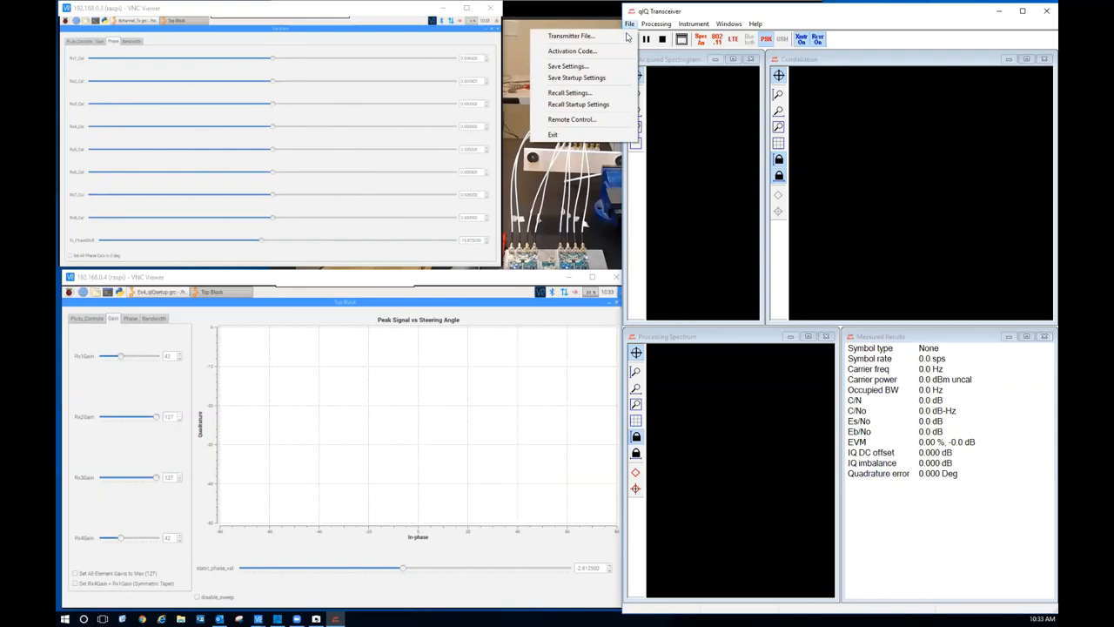
- Open BPSK 10Msymps 40Msps RRC0_3.iqbin as the transmit waveform file
left_click(571, 35)
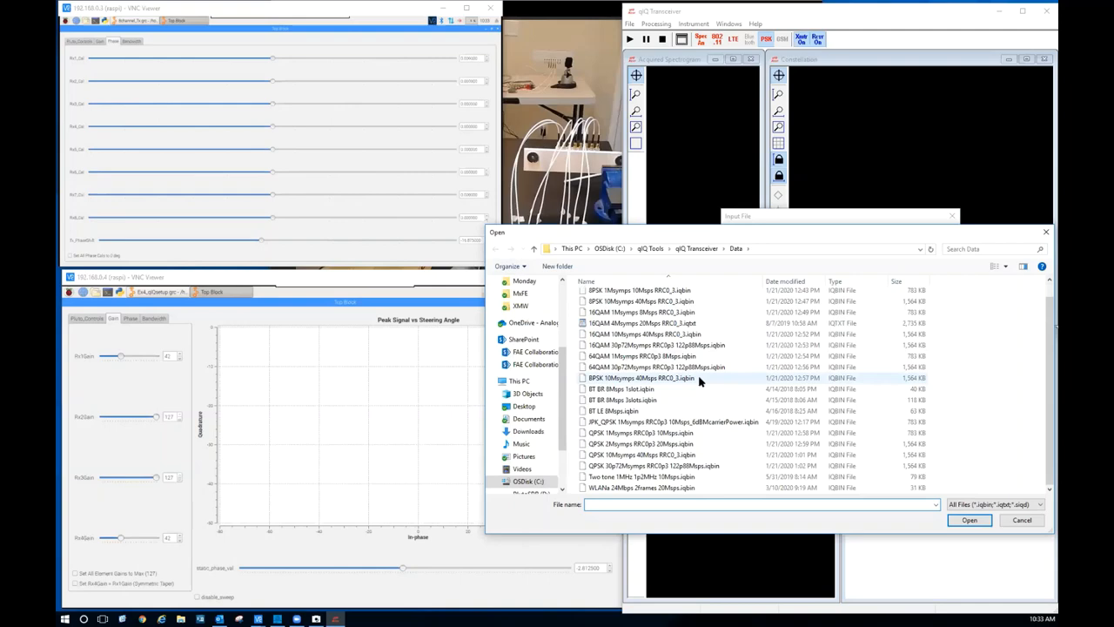
left_click(642, 378)
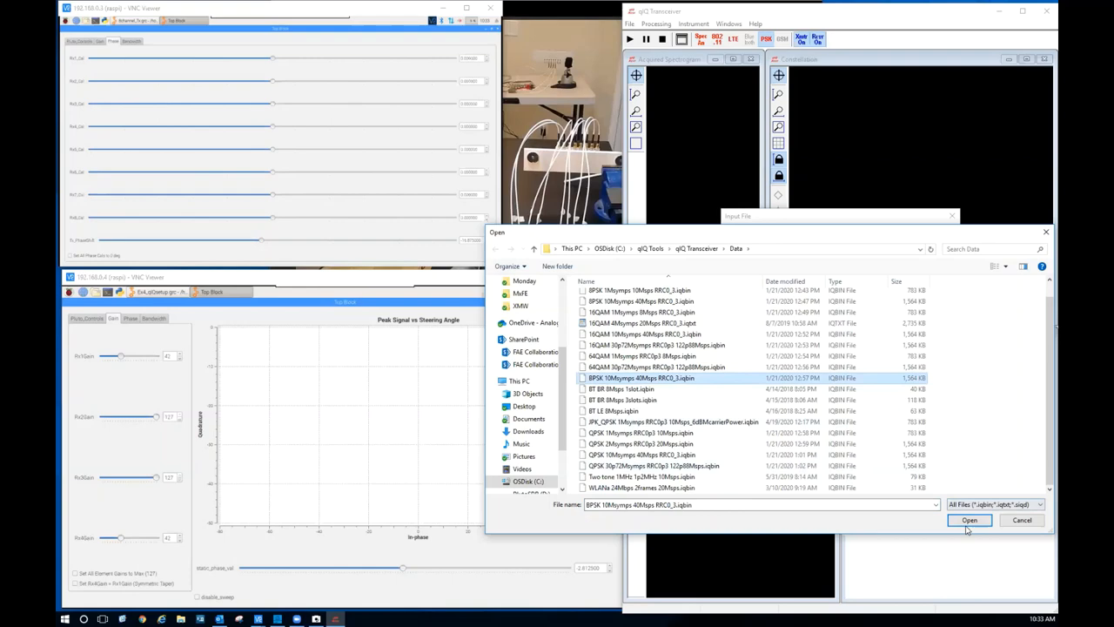
left_click(970, 520)
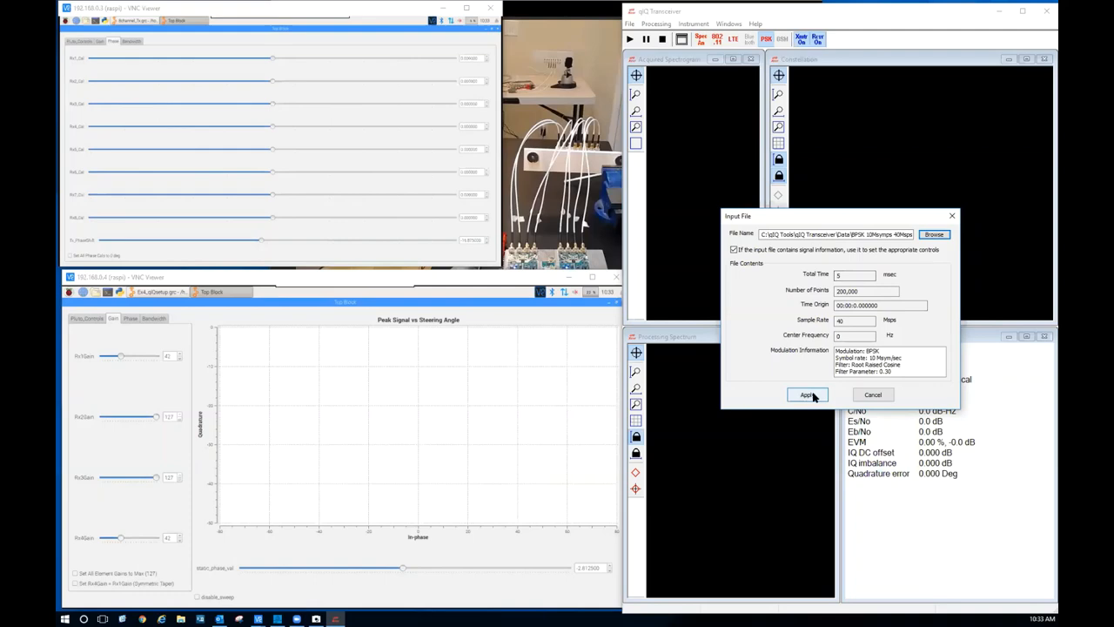
- Apply the BPSK file to transmit, giving two constellation clusters and EVM 3.78%
left_click(808, 394)
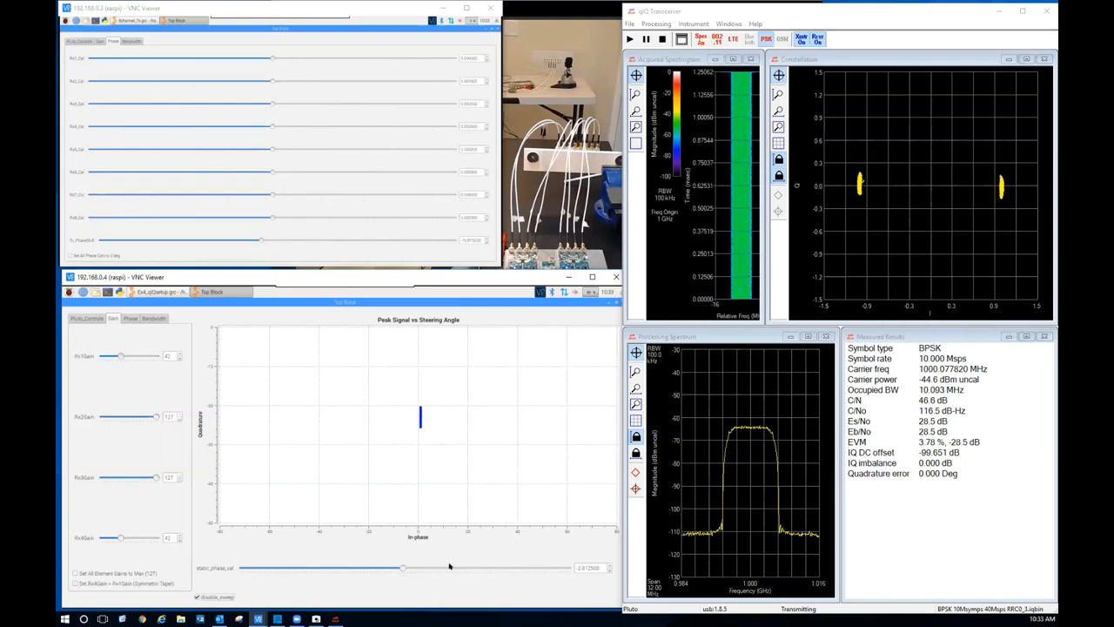
- Raise static_phase_val to about 23, then 57.5, then ease it back down
left_click_drag(402, 567, 426, 567)
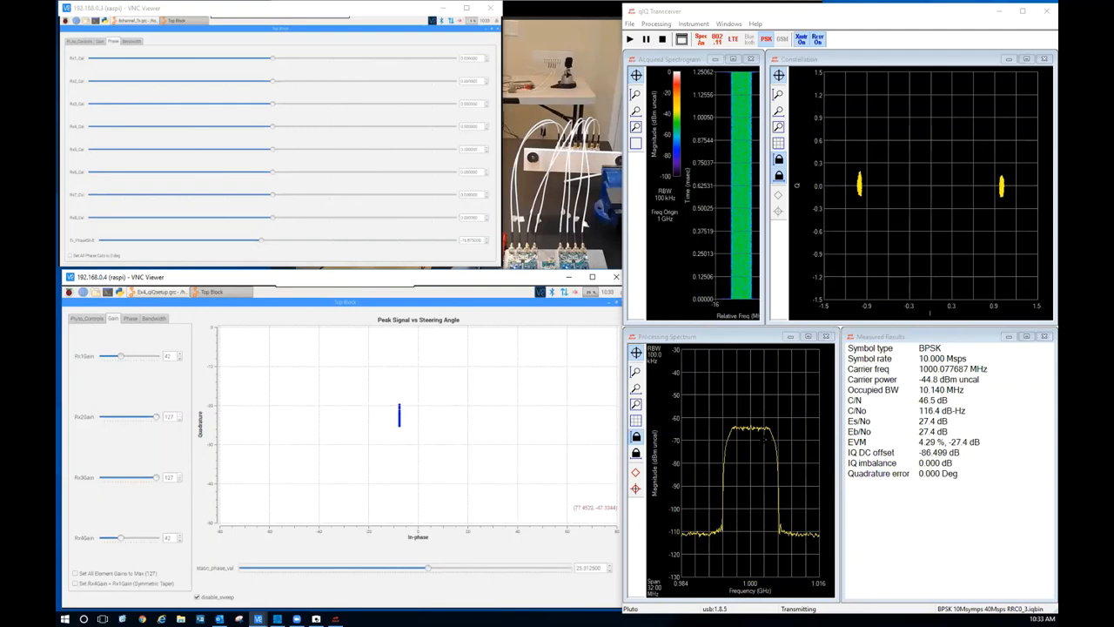
left_click_drag(426, 567, 464, 568)
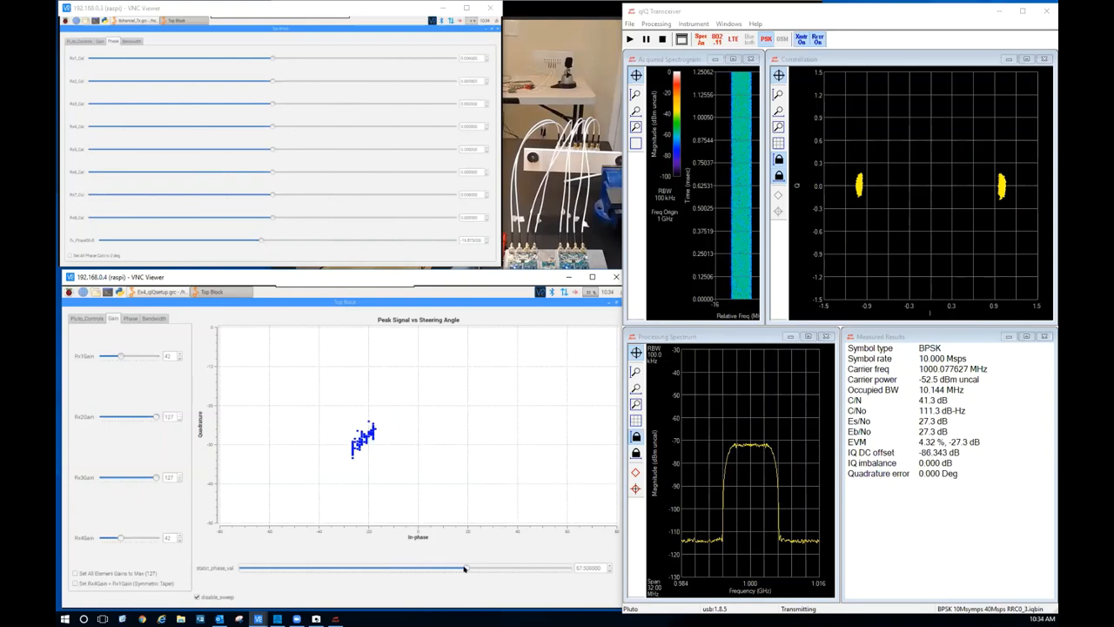
left_click_drag(464, 568, 405, 568)
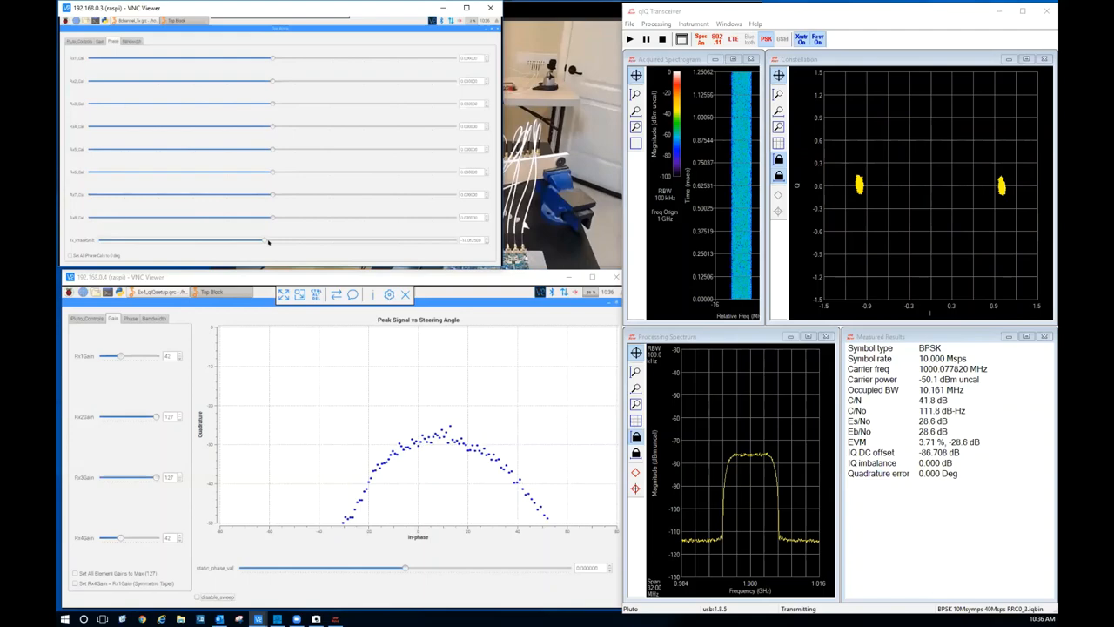
- Sweep the transmit phase shift to its maximum and minimum, settling right of centre
left_click_drag(265, 240, 301, 240)
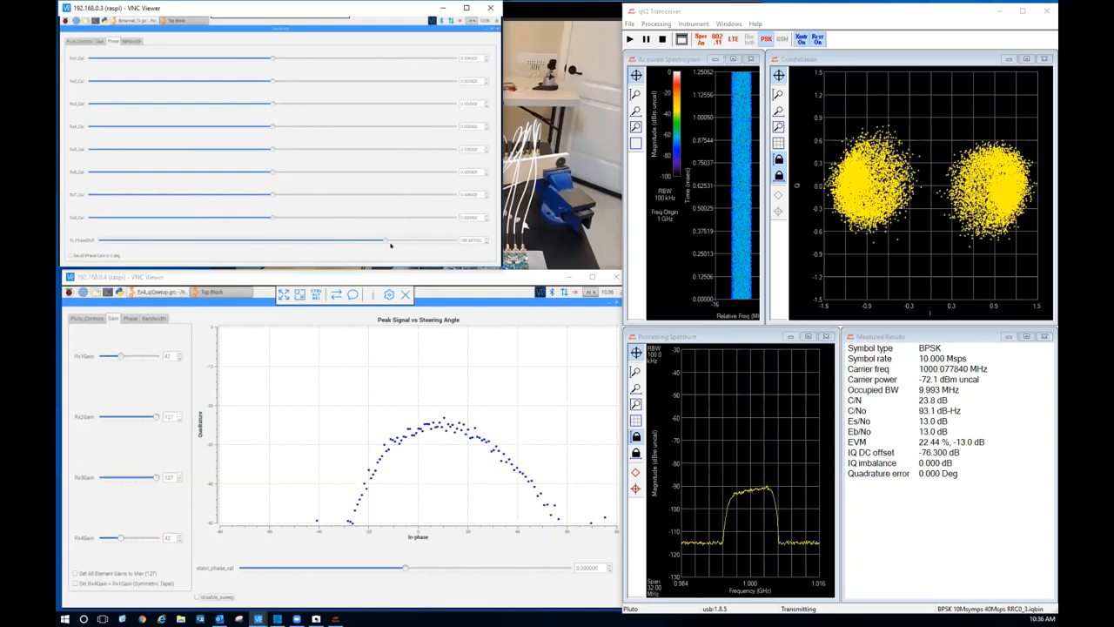
left_click_drag(389, 239, 451, 239)
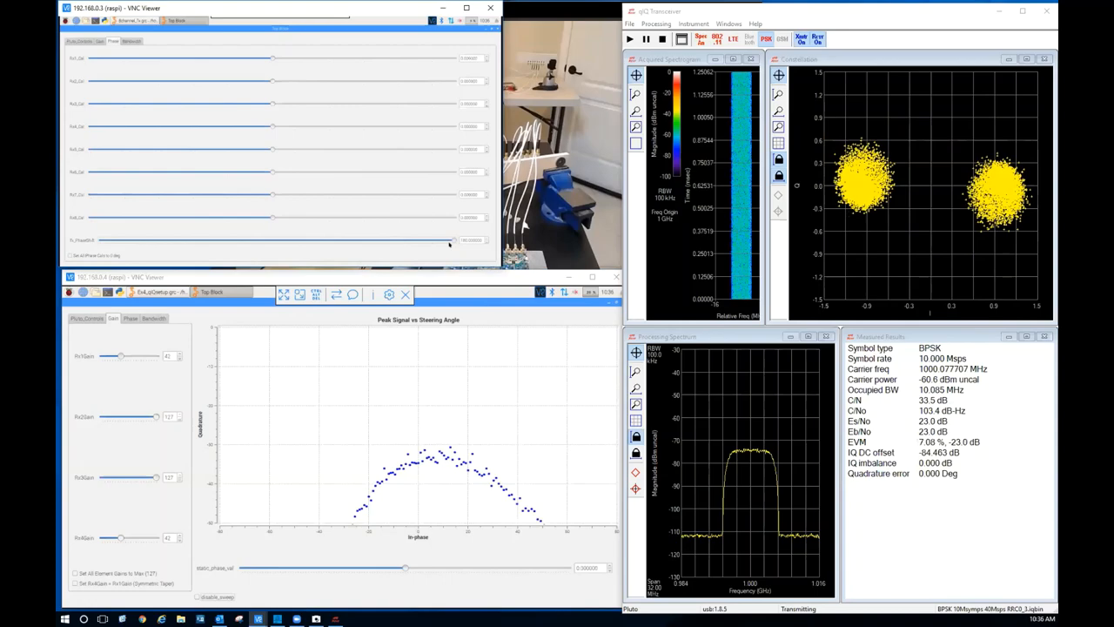
left_click_drag(453, 240, 274, 240)
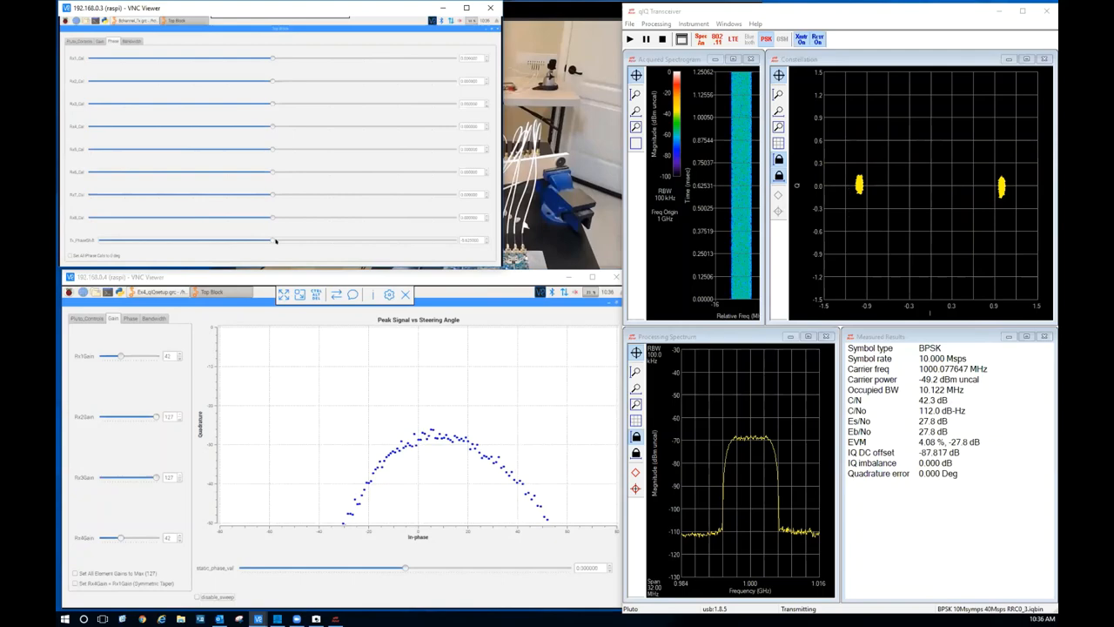
left_click_drag(274, 239, 103, 239)
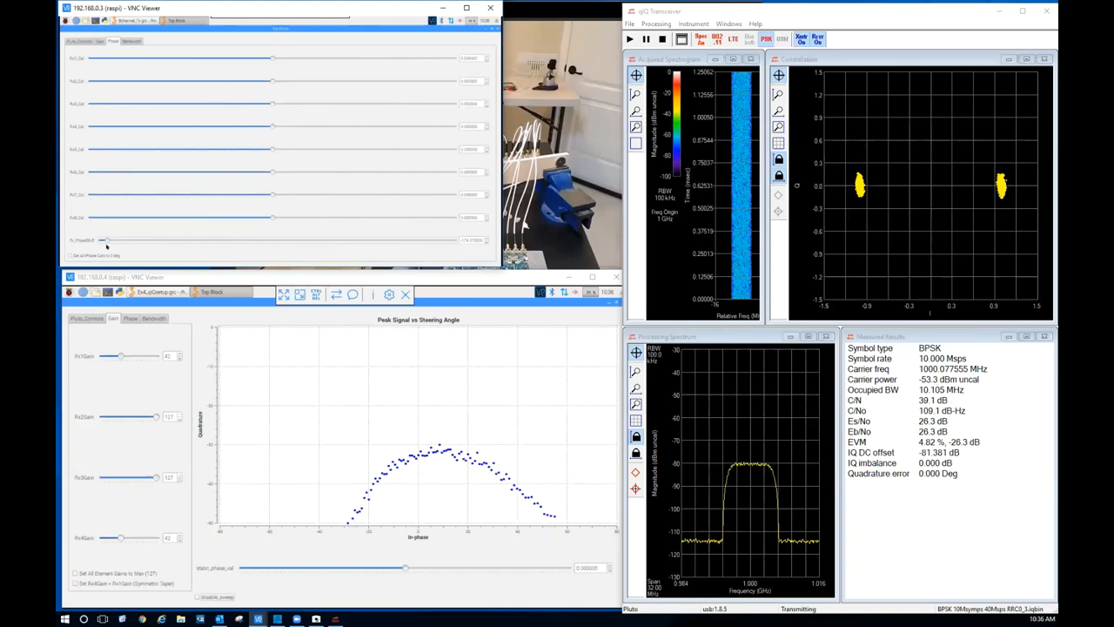
left_click_drag(104, 239, 373, 240)
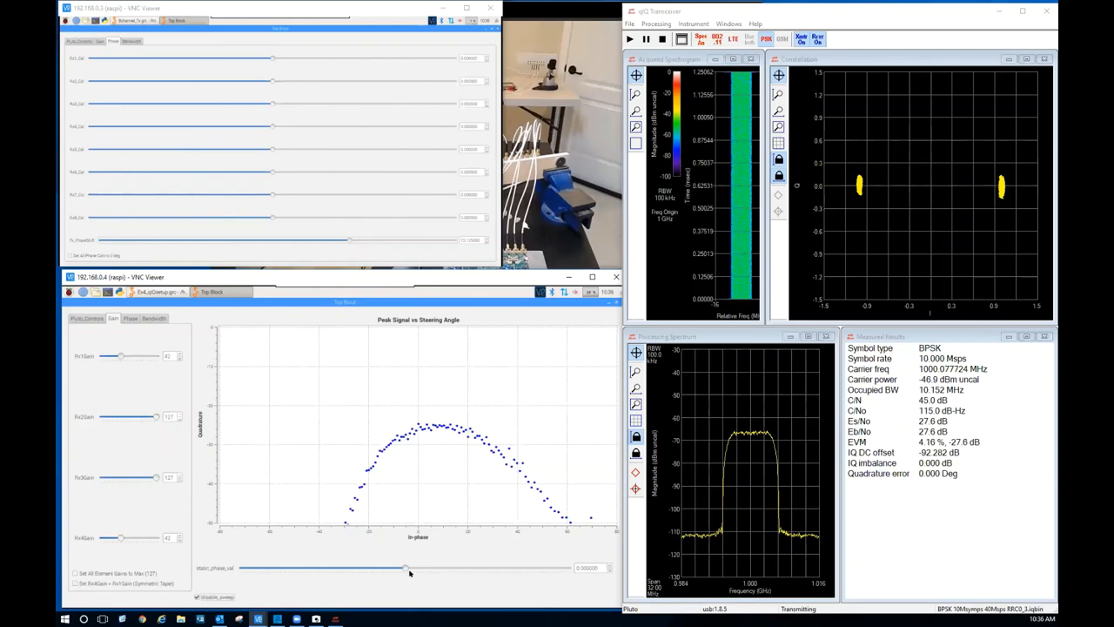
- Nudge static_phase_val in two small drags to fix the receiver steering phase
left_click_drag(407, 567, 372, 568)
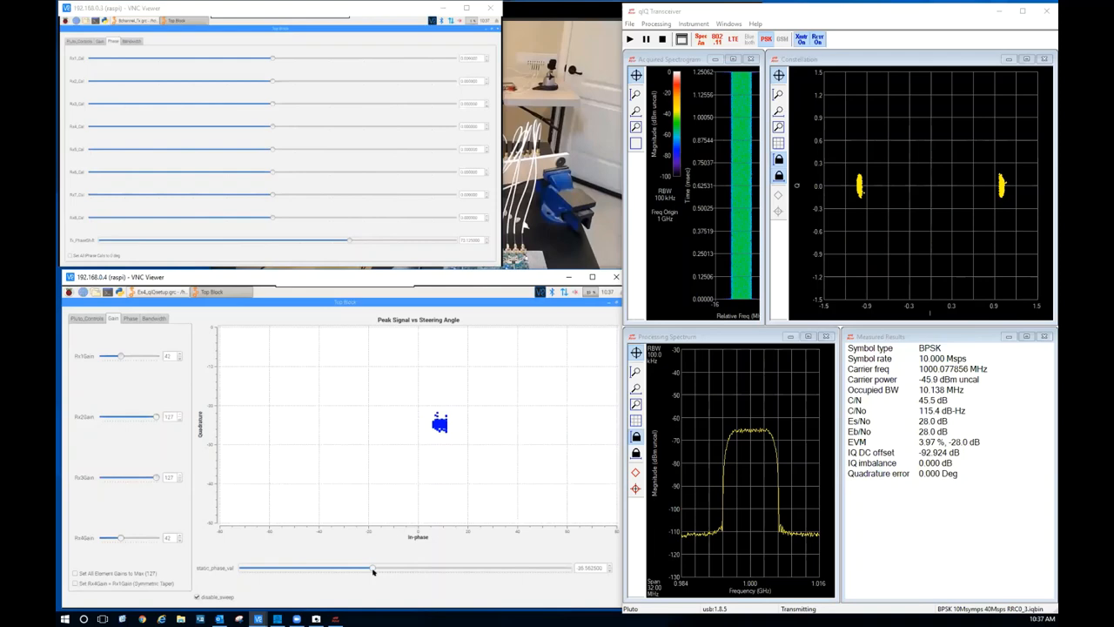
left_click_drag(374, 567, 365, 567)
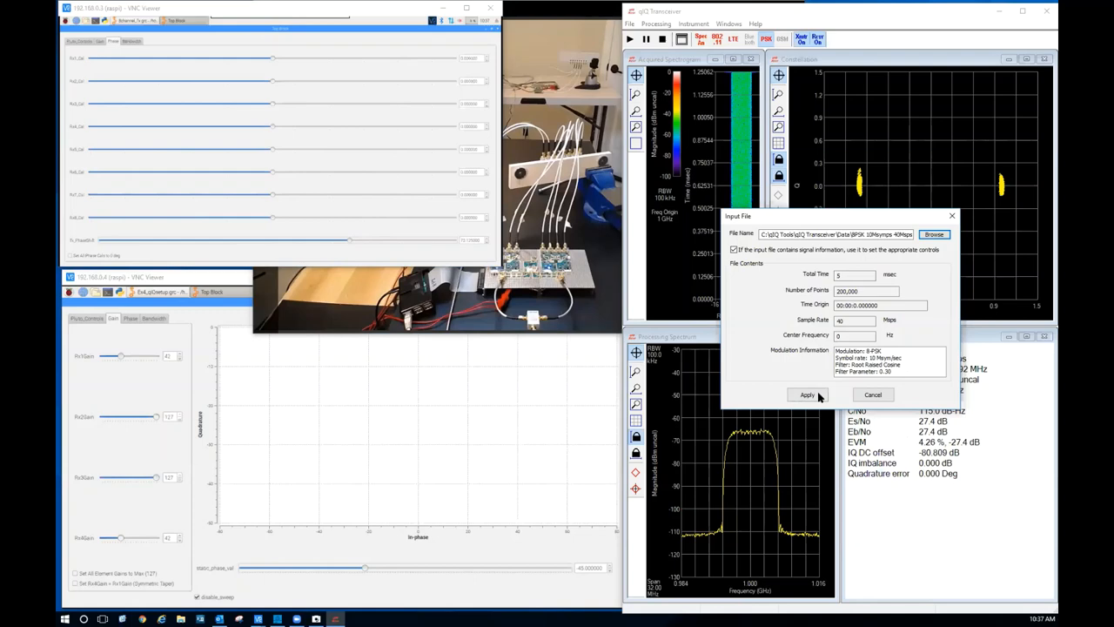
- Apply the 8-PSK waveform so eight constellation clusters appear, then open the instrument controls
left_click(807, 394)
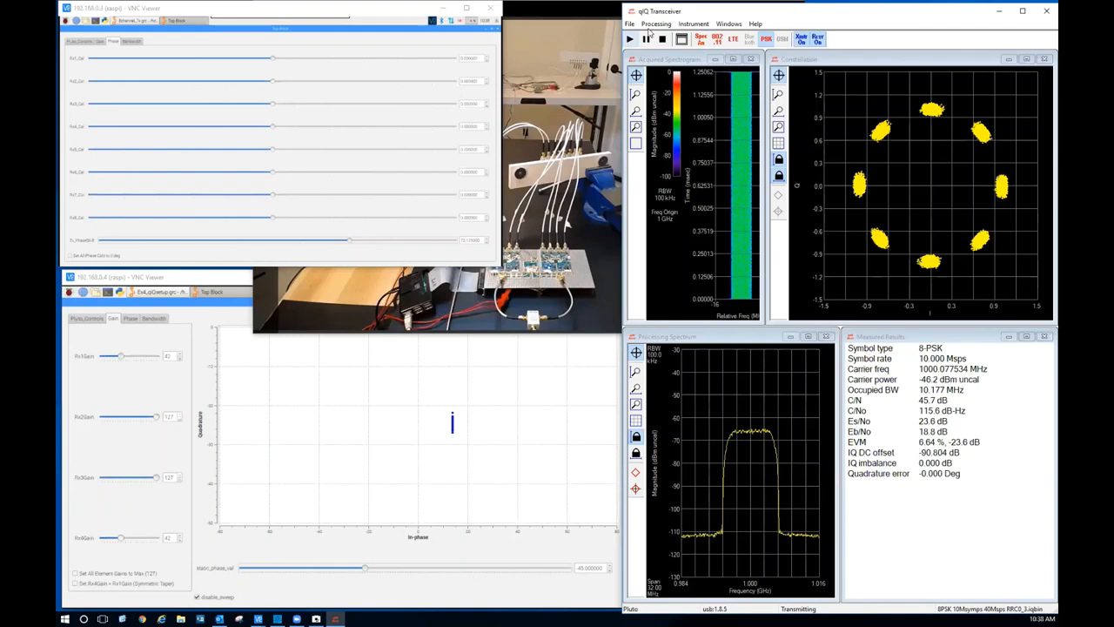
left_click(682, 23)
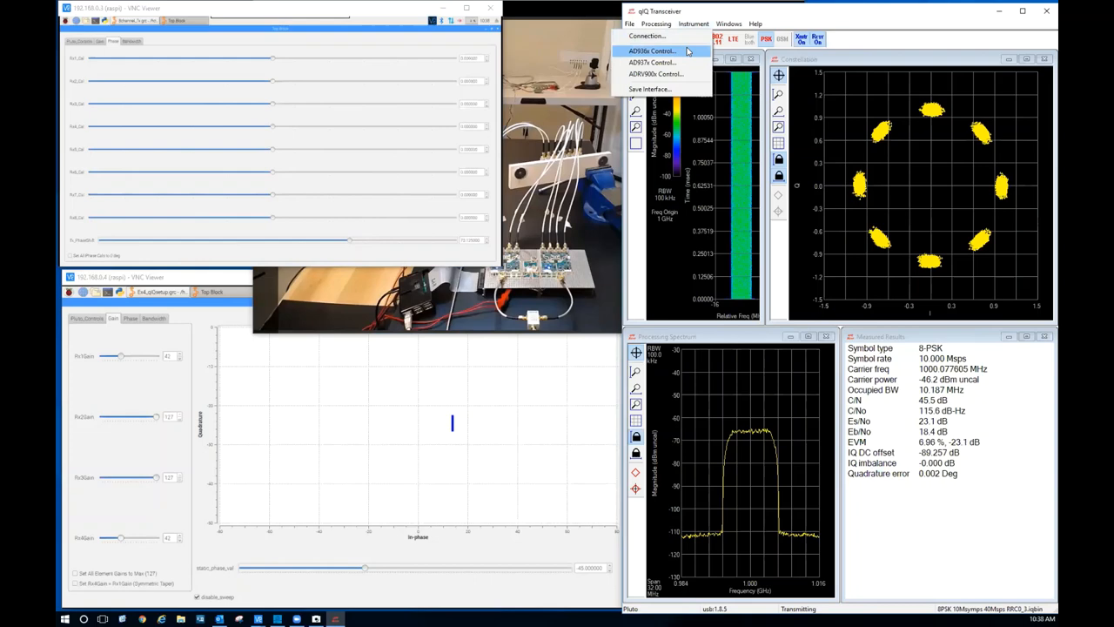
- In the AD936x dialog, try receive gain 10 dB and transmit attenuation 30 then 10 dB
left_click(651, 49)
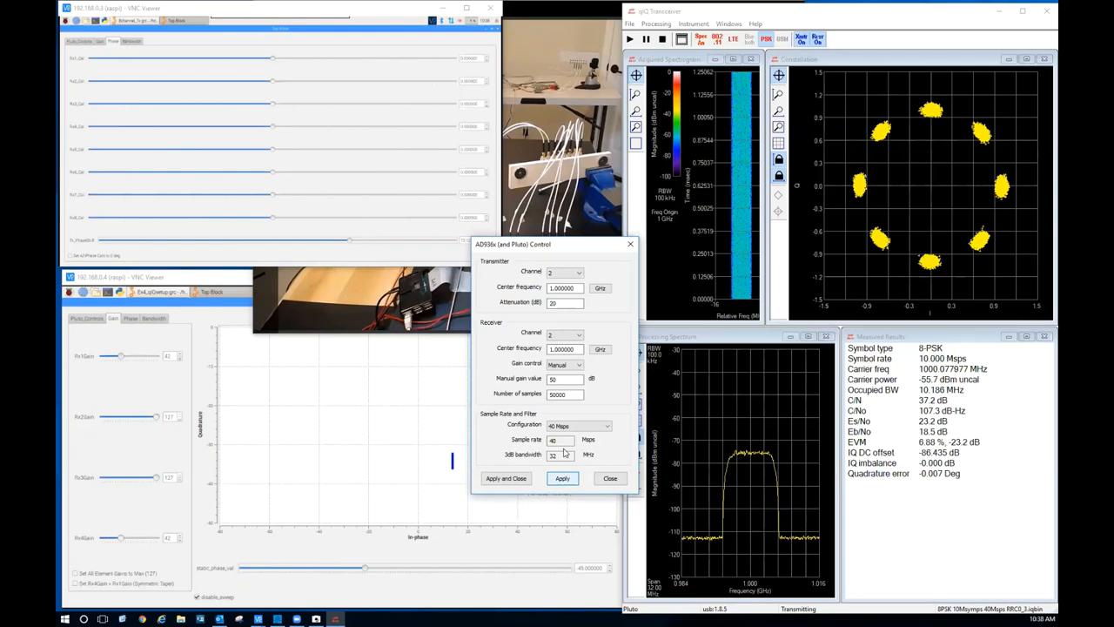
left_click(562, 478)
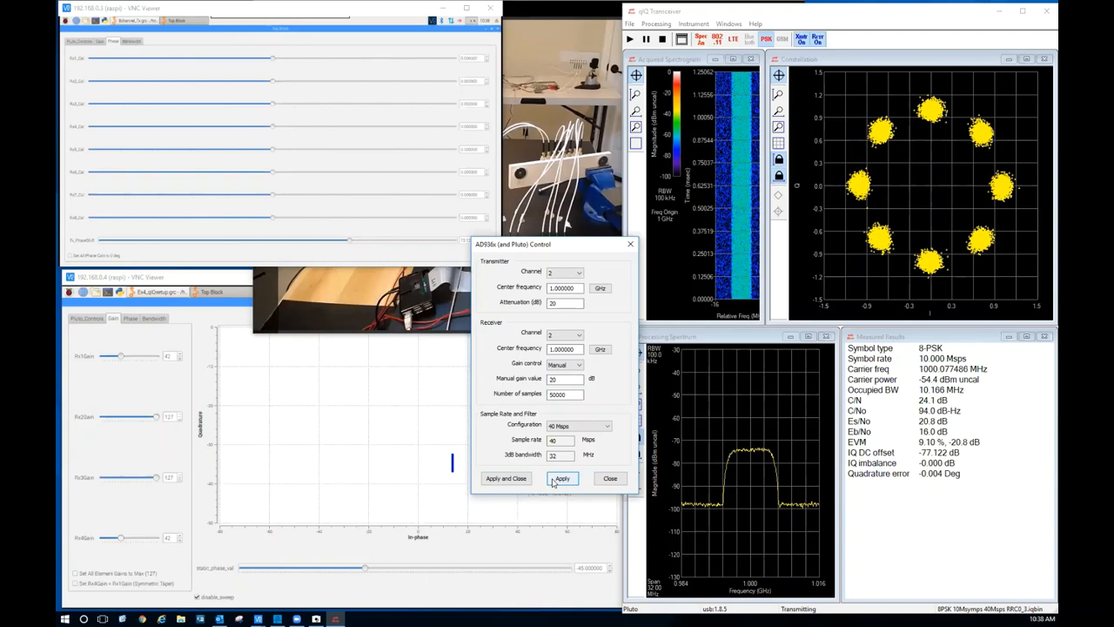
left_click(562, 478)
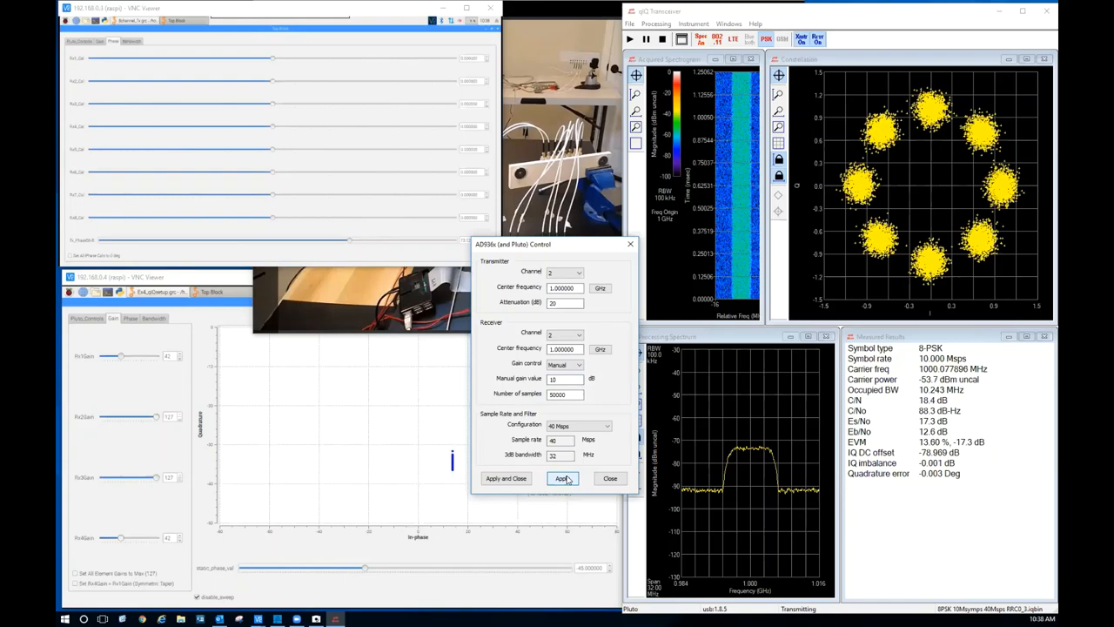
left_click(563, 478)
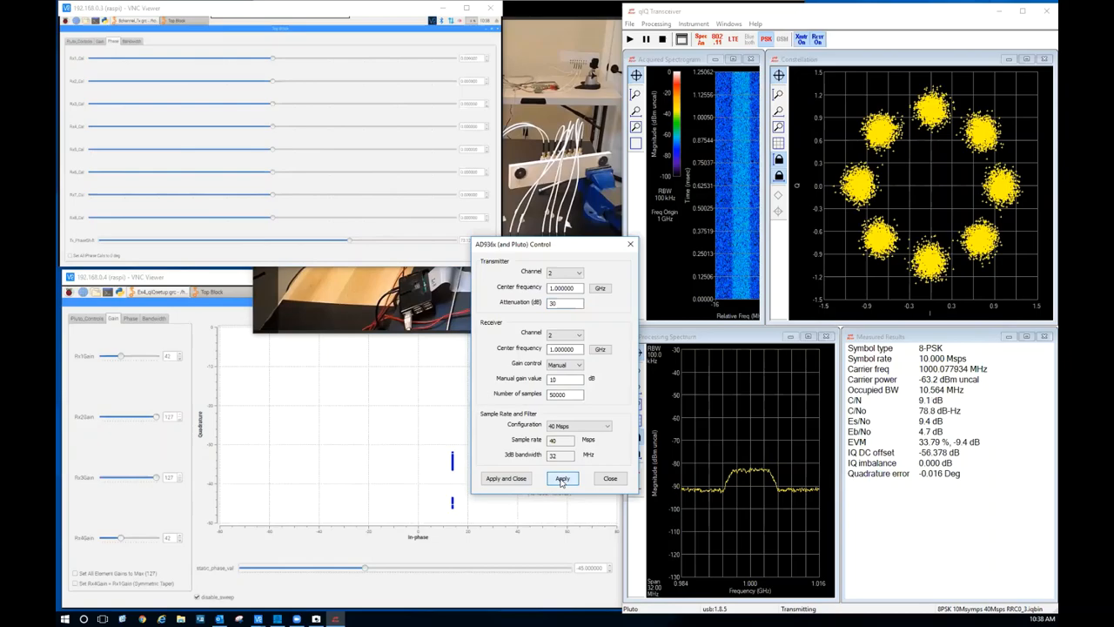
left_click(562, 478)
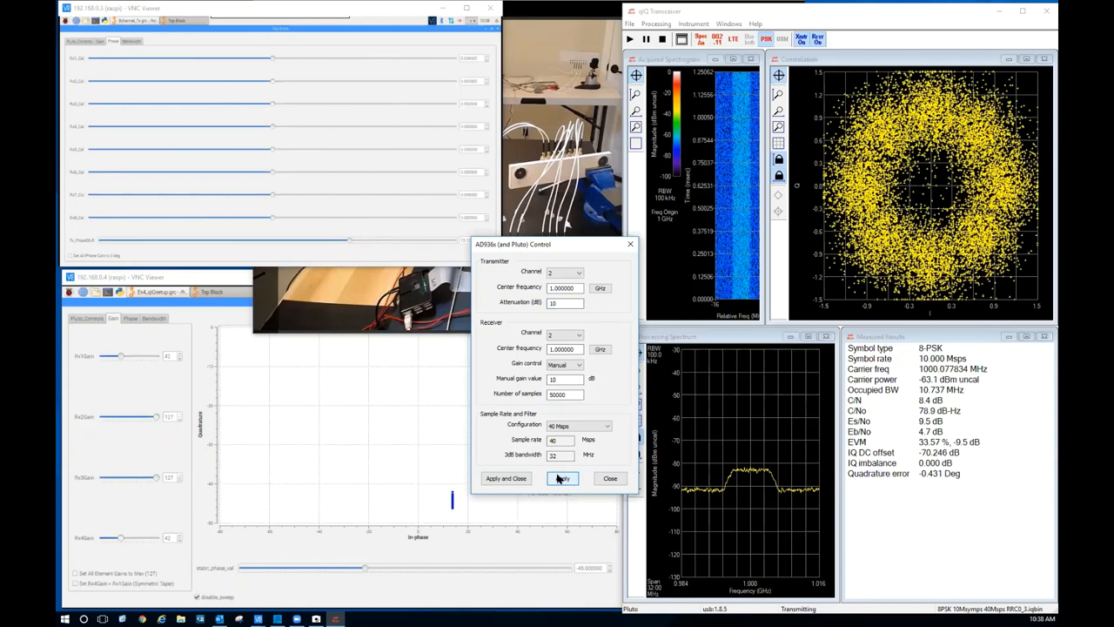
left_click(562, 478)
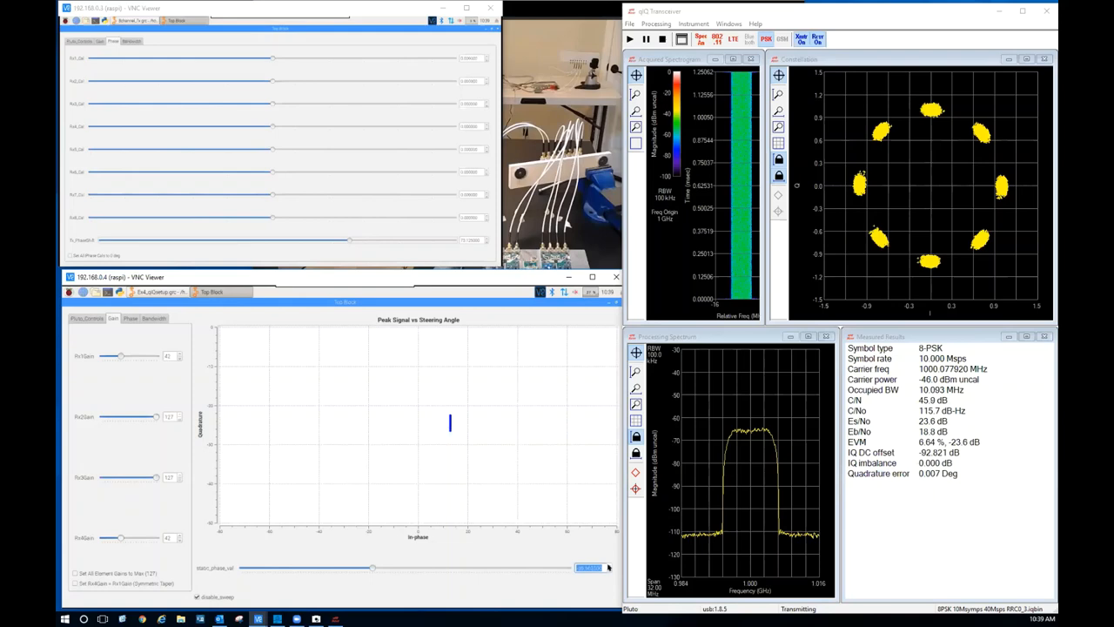
- Sweep the static_phase_val steering slider back and forth across several angles
left_click_drag(373, 568, 410, 567)
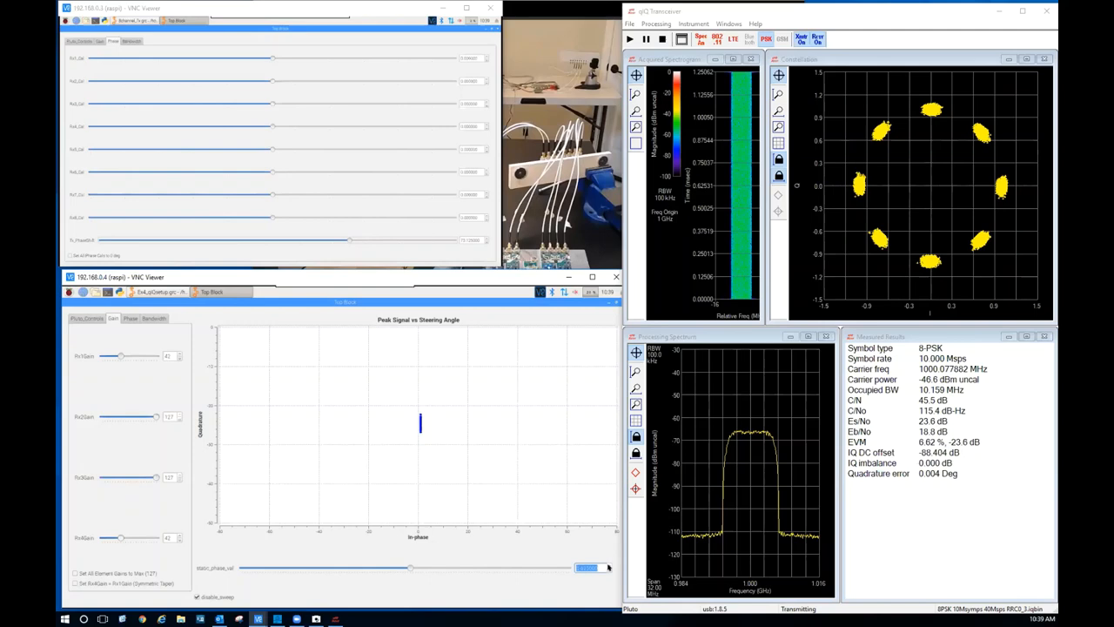
left_click_drag(410, 568, 457, 568)
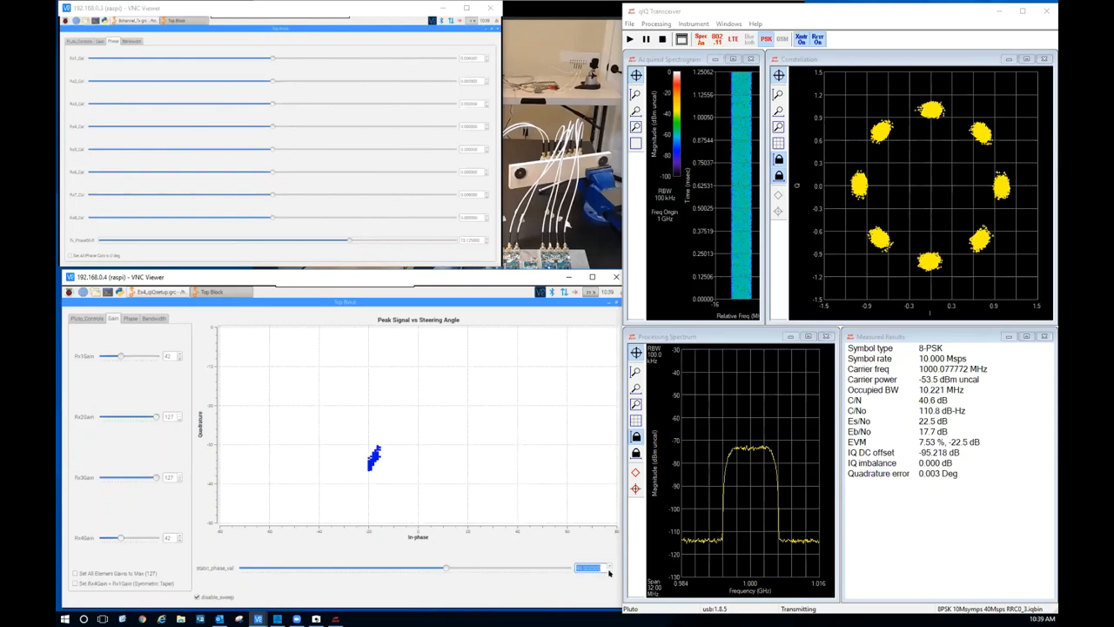
left_click_drag(446, 567, 398, 568)
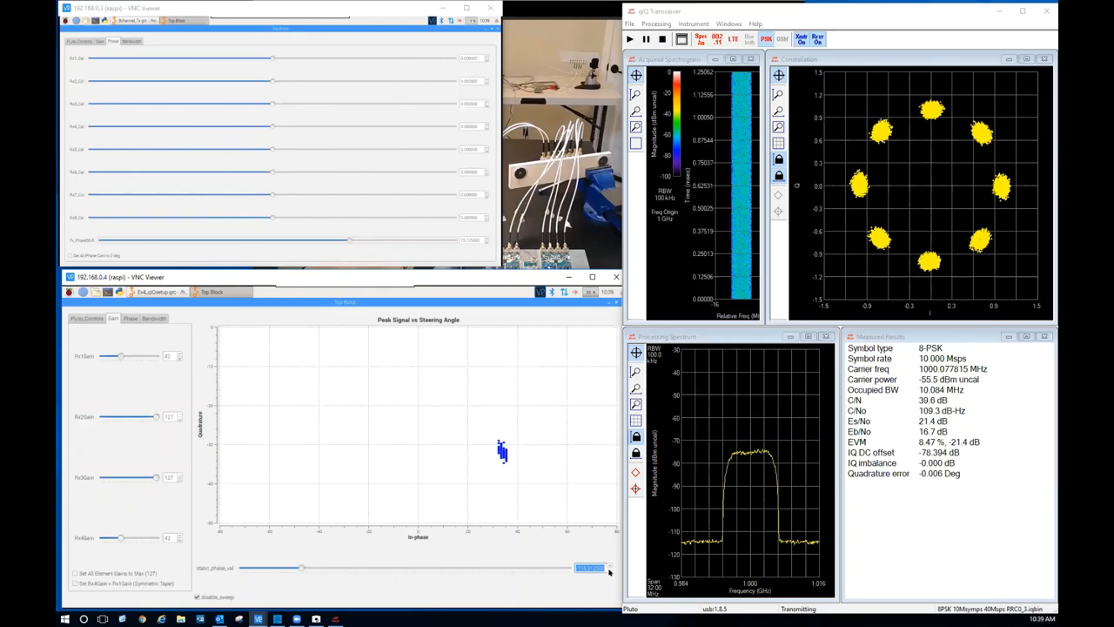
left_click_drag(303, 568, 319, 568)
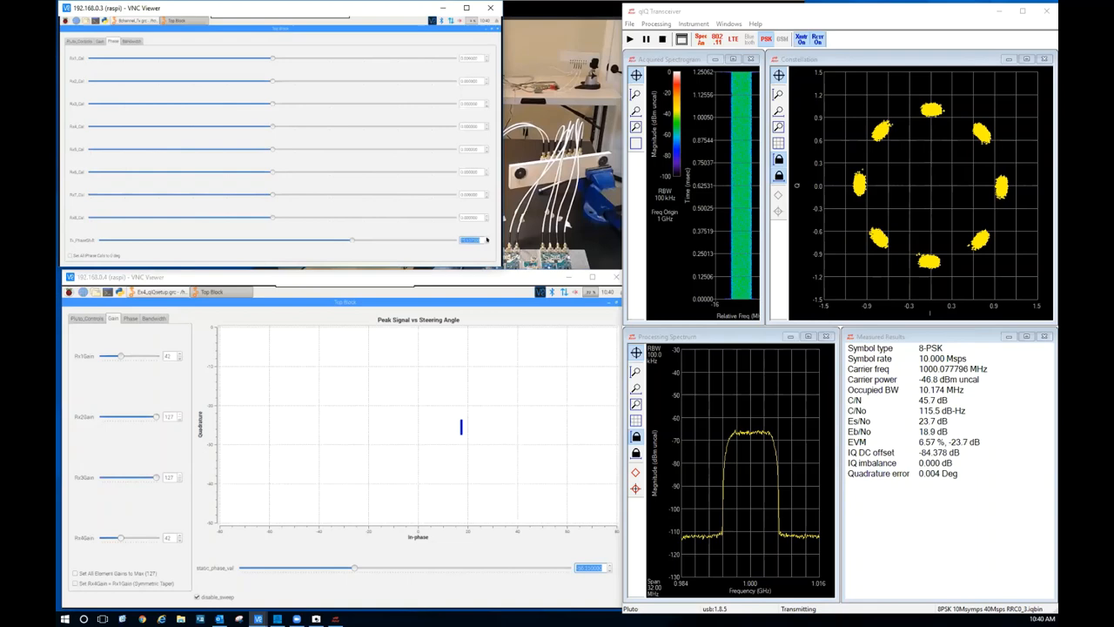
- Drag the upper window's bottom phase-shift slider to the left
left_click_drag(353, 239, 383, 240)
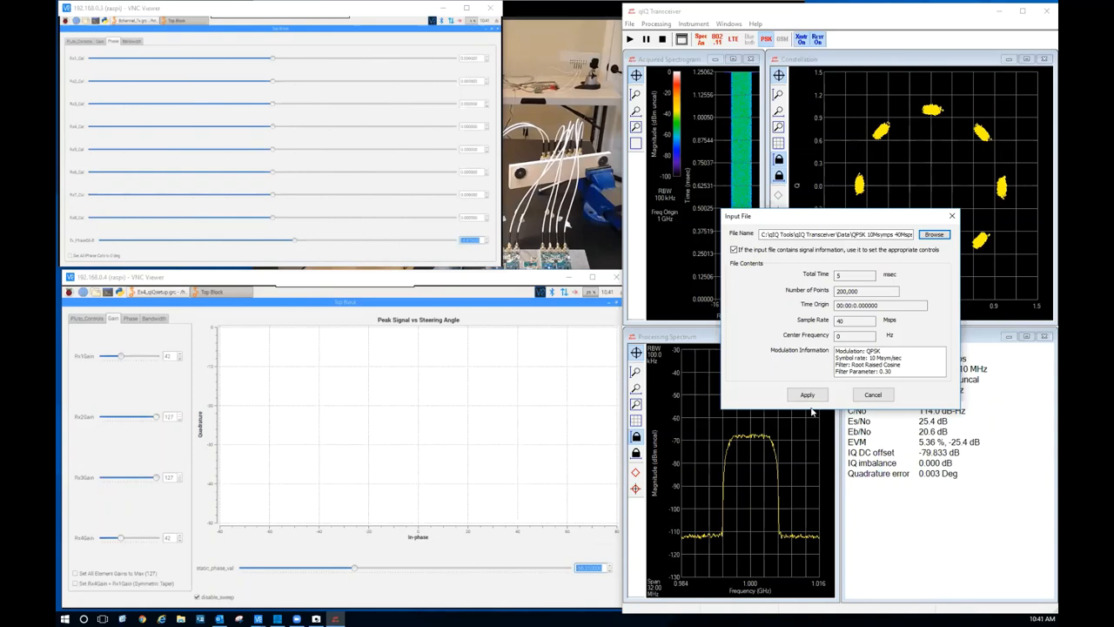
- Apply the chosen QPSK 10 Msym/s file and start playback
left_click(807, 394)
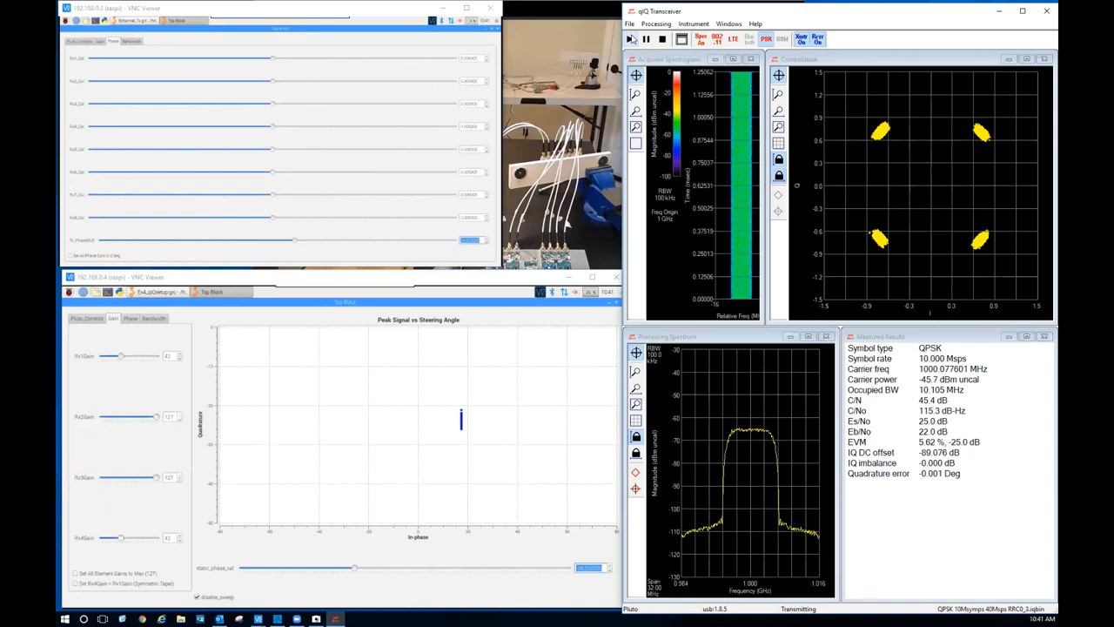
left_click(687, 23)
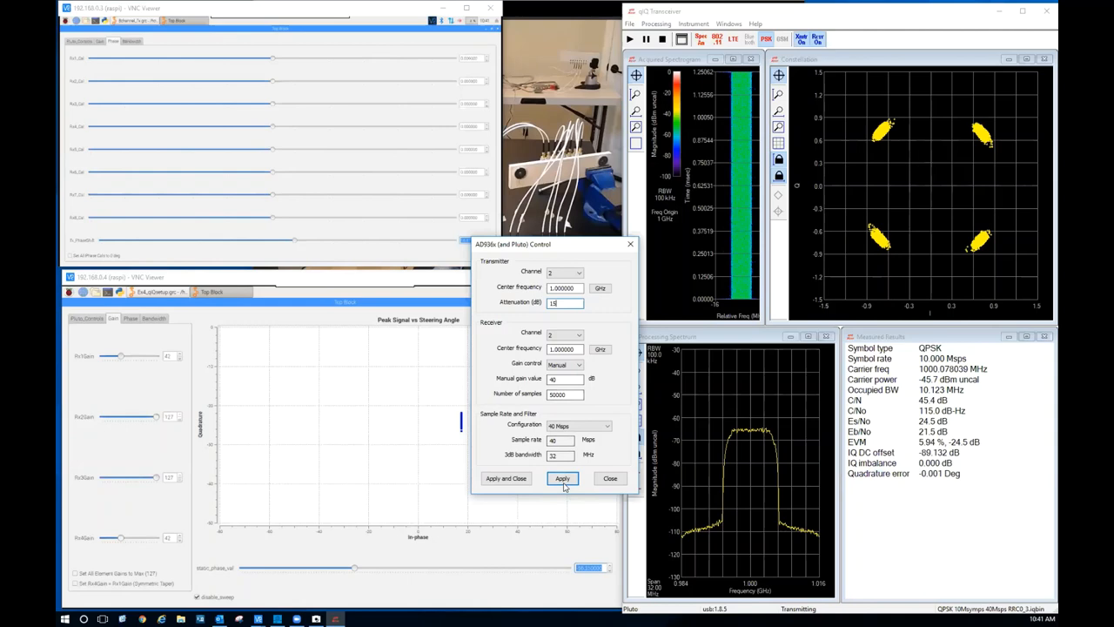
- Apply 15 dB attenuation with 40 dB receive gain, then raise gain to 50 dB
left_click(562, 478)
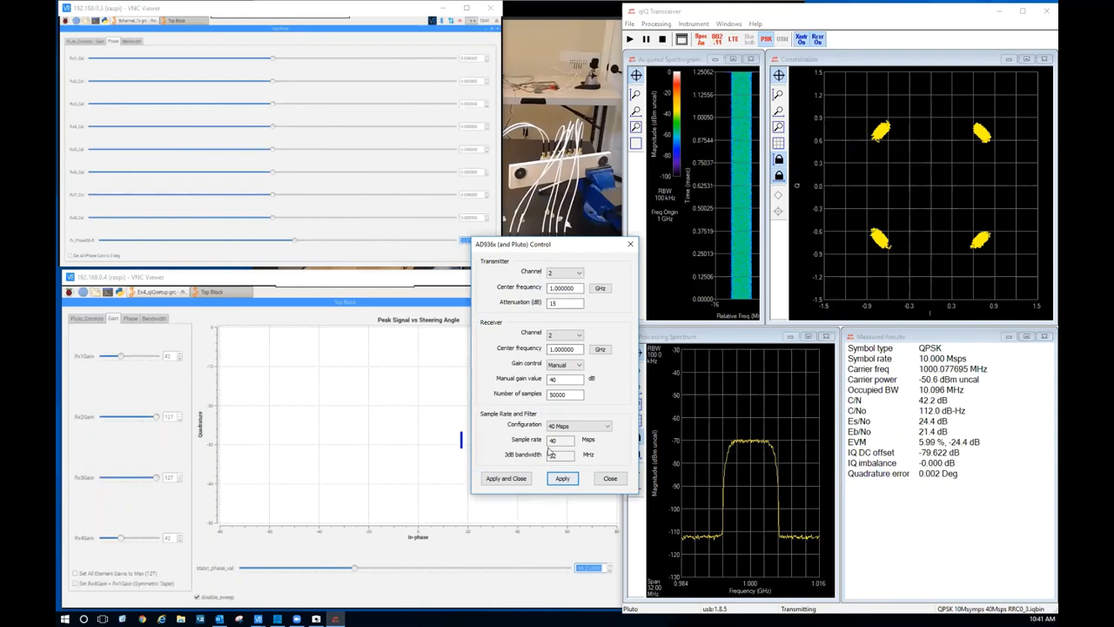
left_click(561, 478)
type("50")
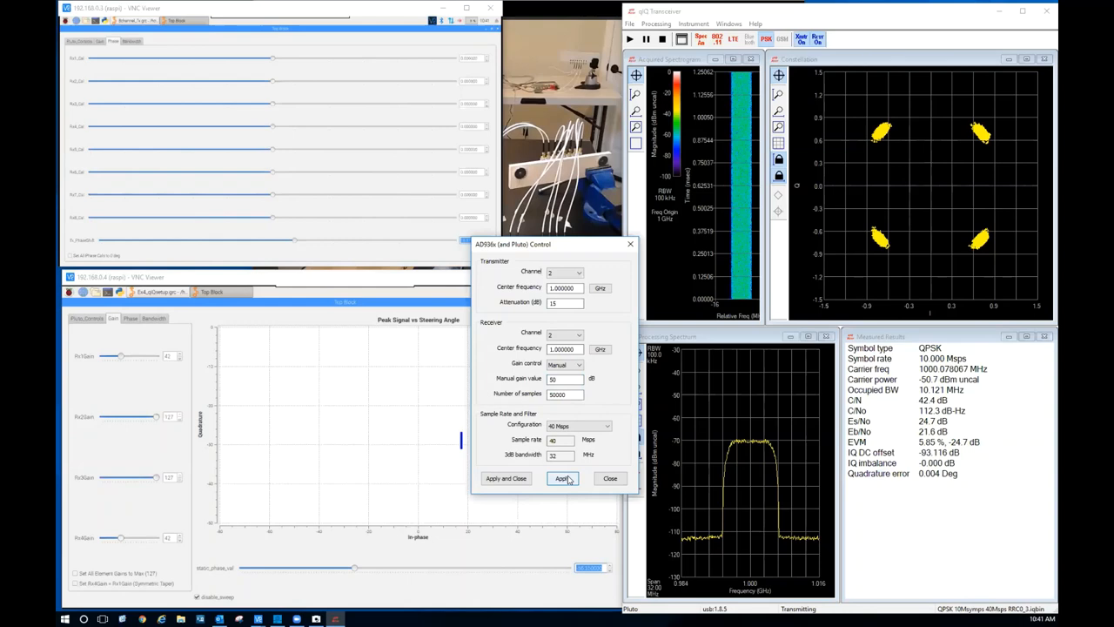
left_click(562, 478)
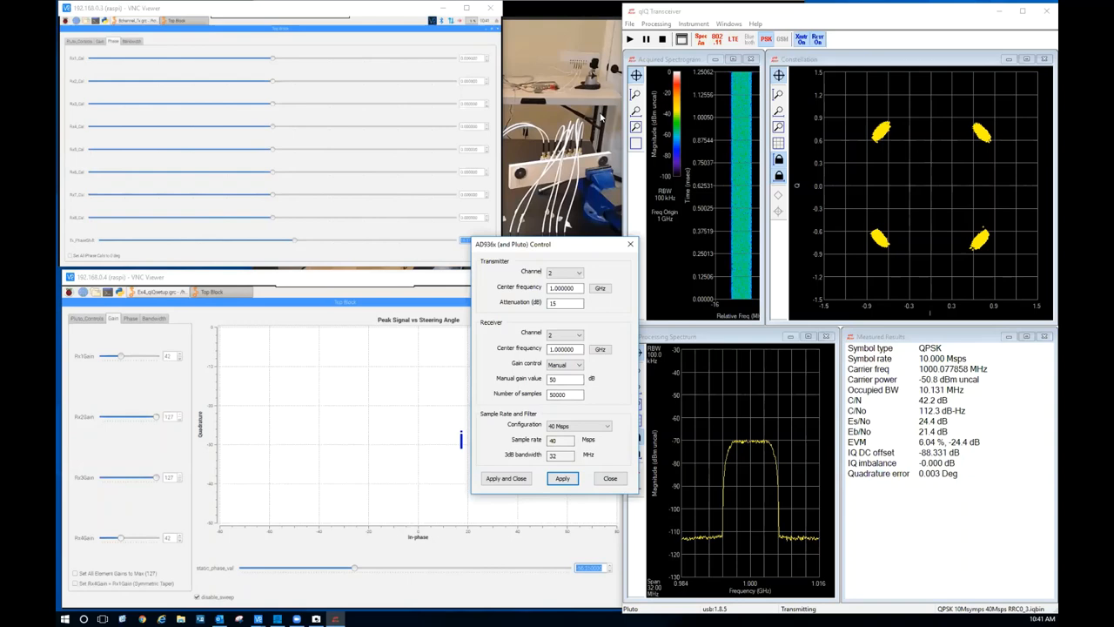
left_click(630, 22)
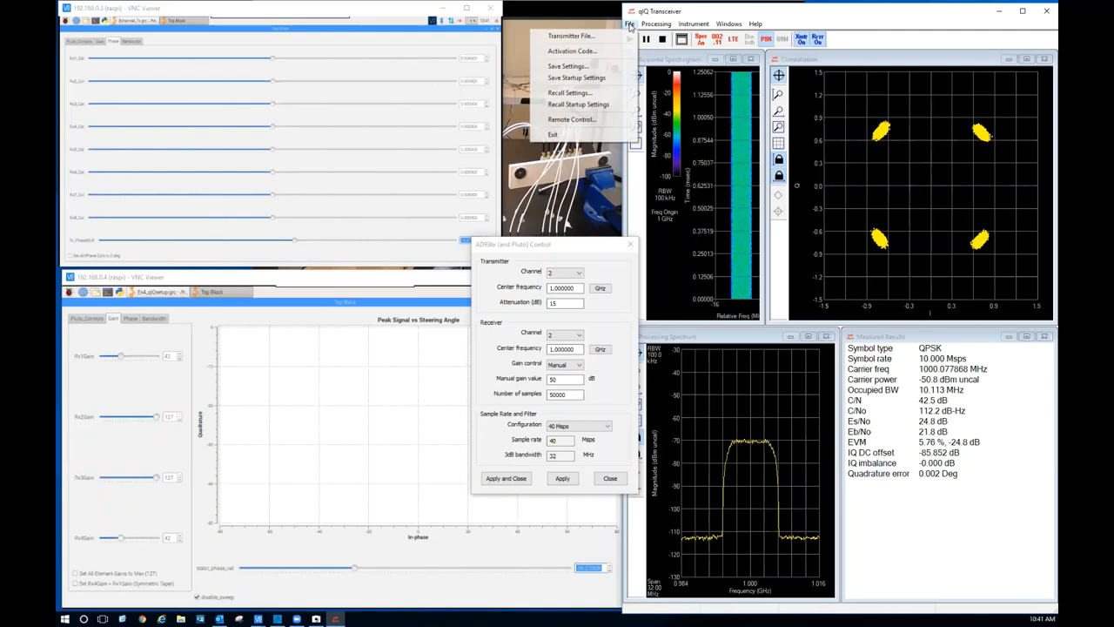
- Open the qIQ Transceiver File menu
left_click(571, 35)
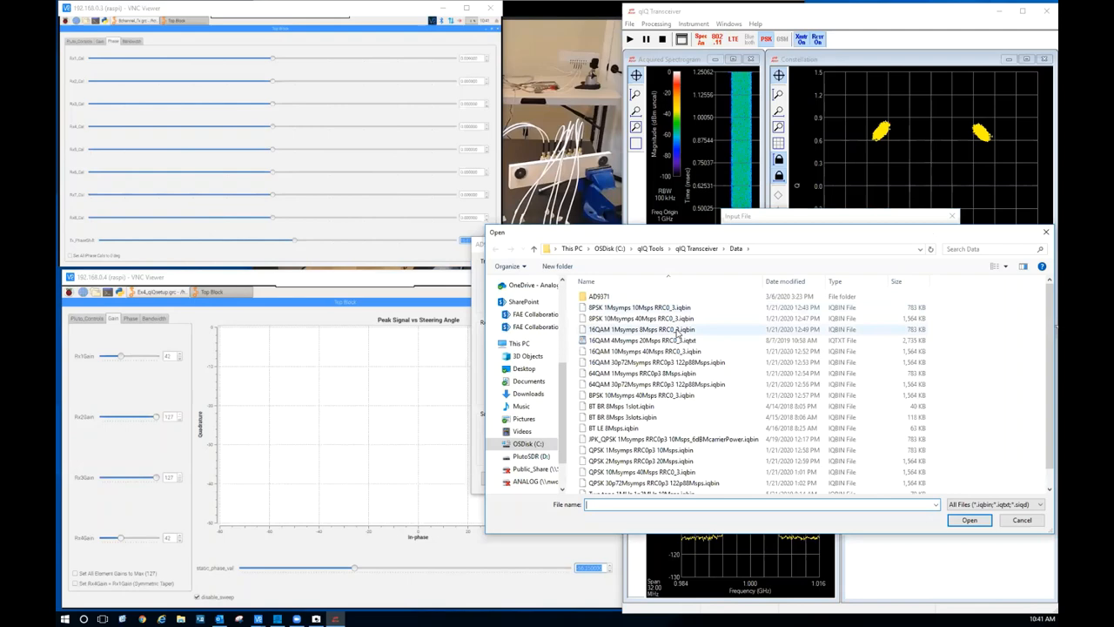